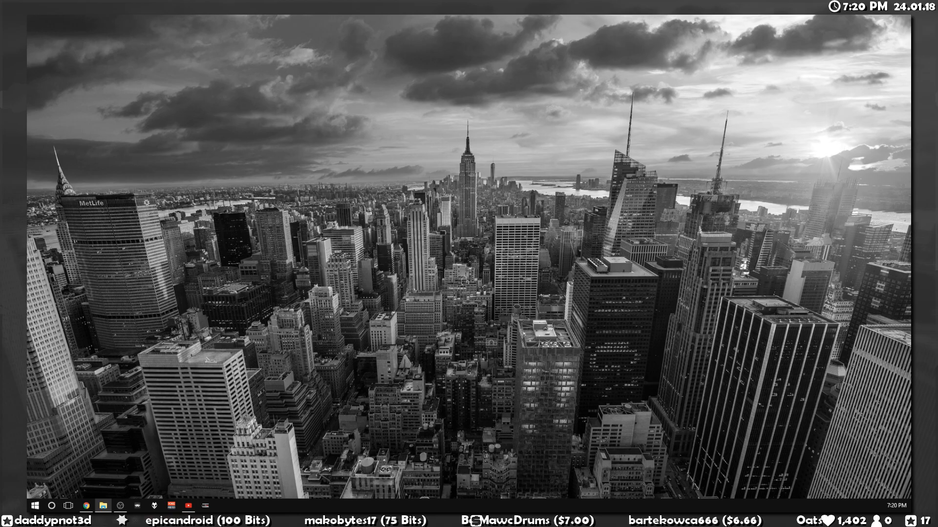
Launch obs64.exe from the OBS Studio bin\64bit folder in File Explorer.
left_click(103, 506)
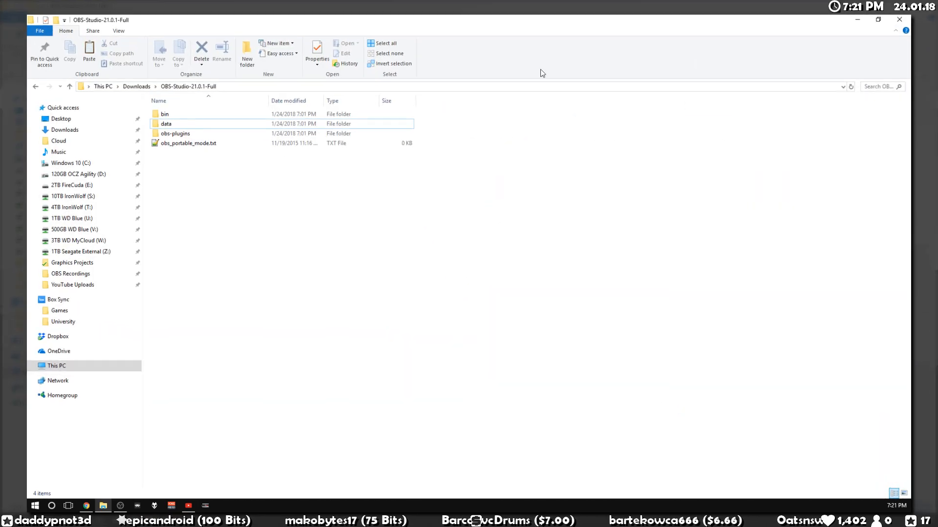
double_click(165, 114)
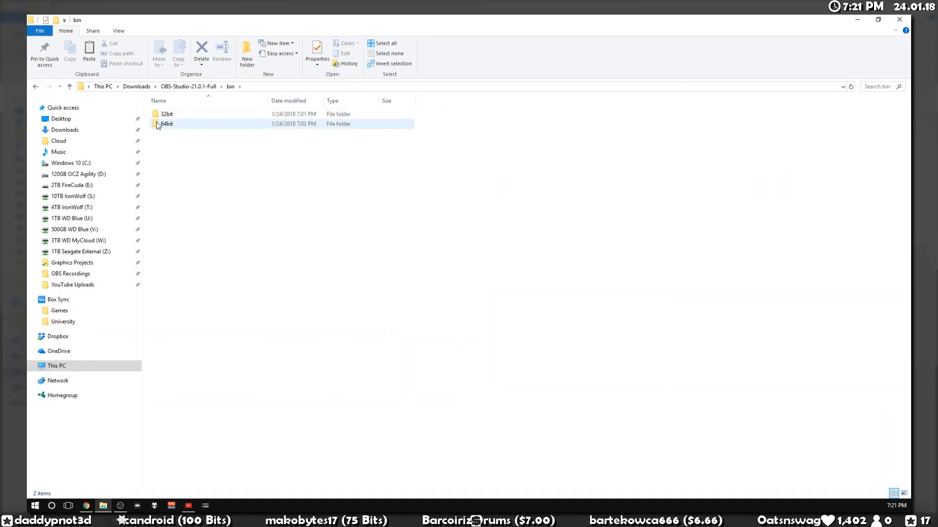
double_click(167, 123)
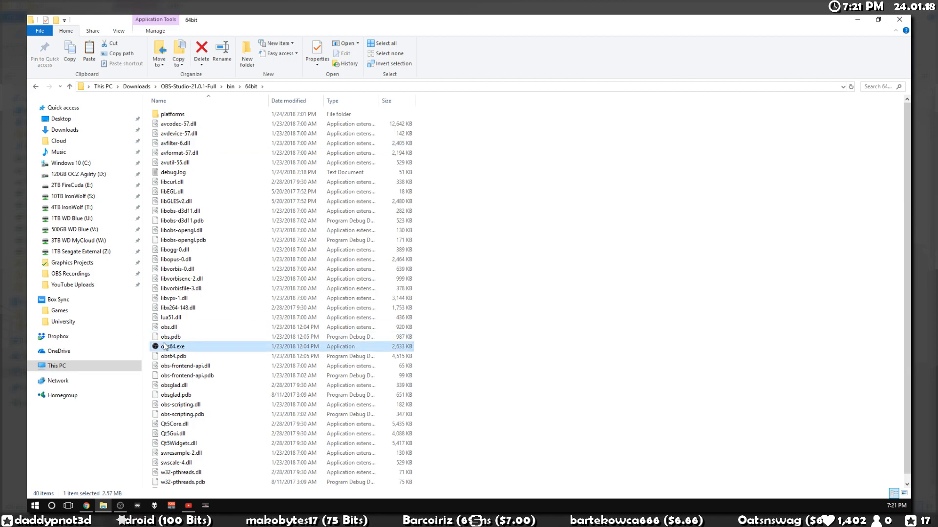
double_click(173, 347)
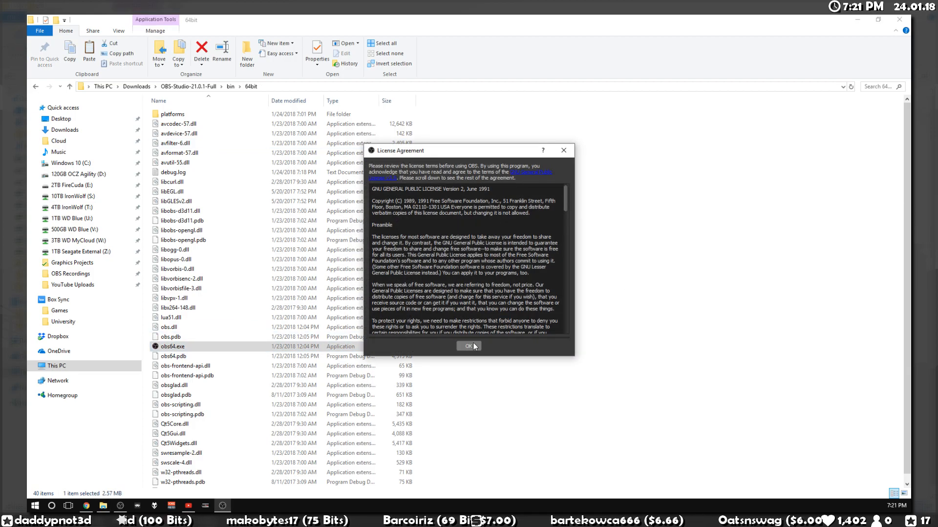
Accept the license, decline the Auto-Configuration Wizard, and maximize the OBS window.
left_click(468, 345)
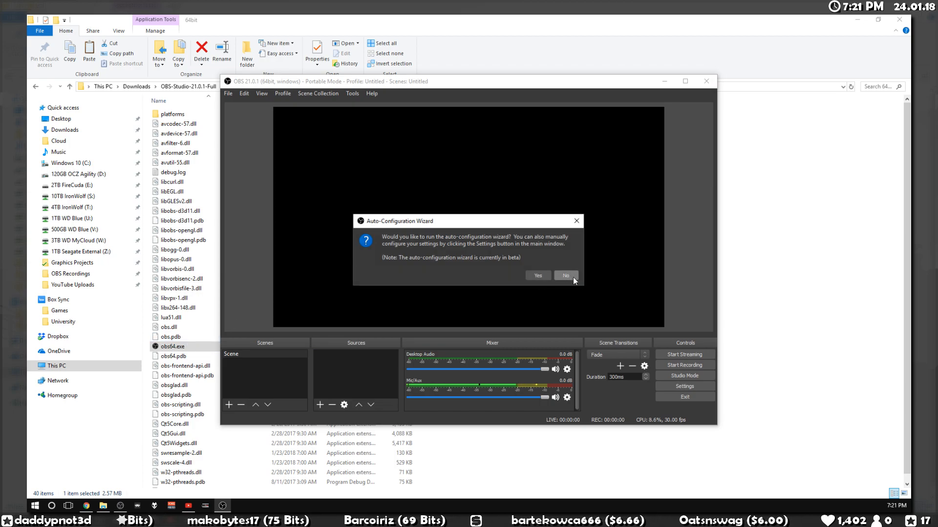
left_click(565, 275)
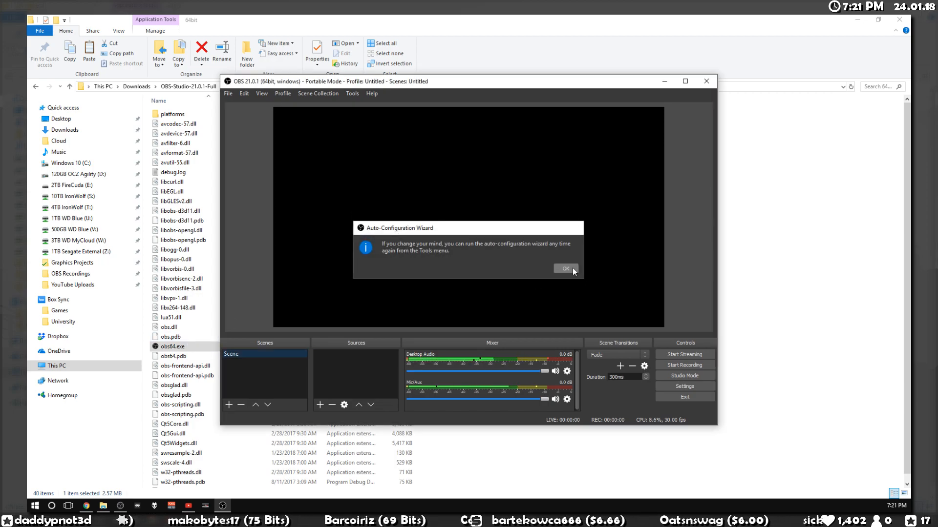
left_click(564, 268)
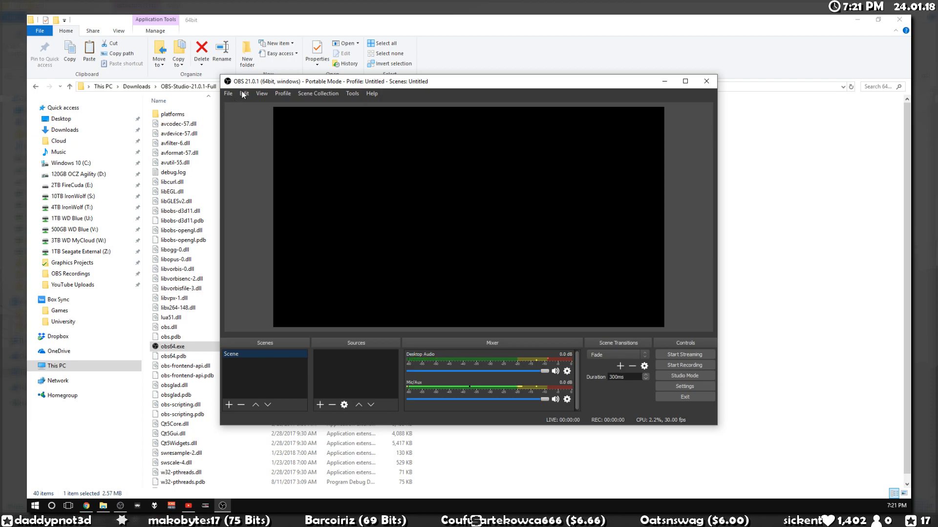
left_click(684, 81)
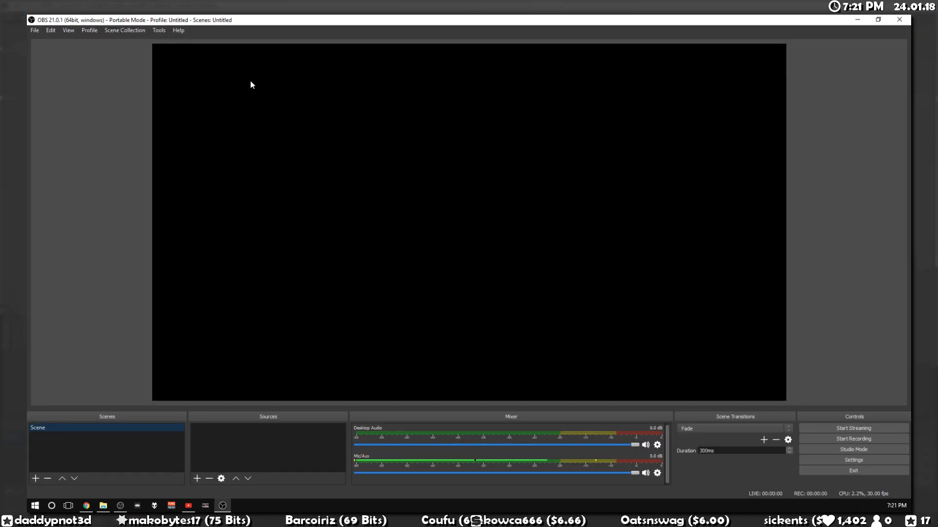
Open the Settings window from the File menu.
left_click(34, 30)
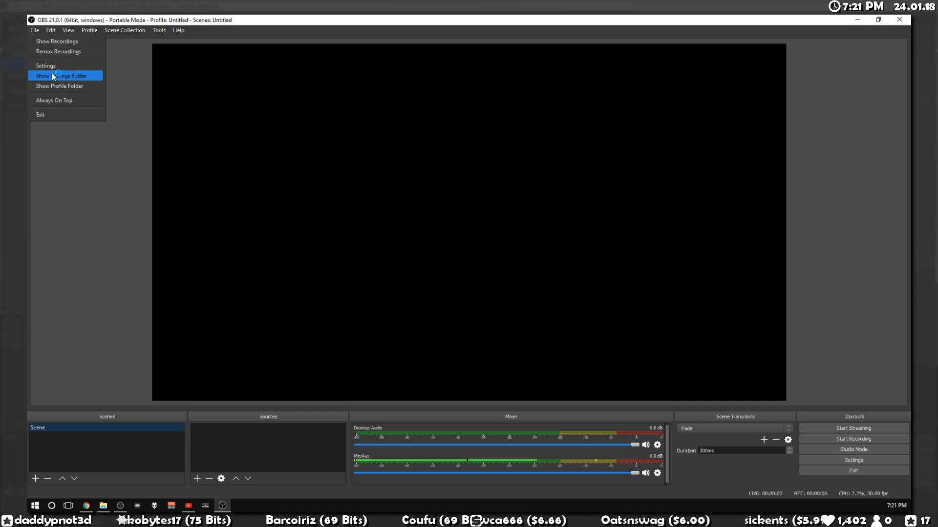
left_click(46, 65)
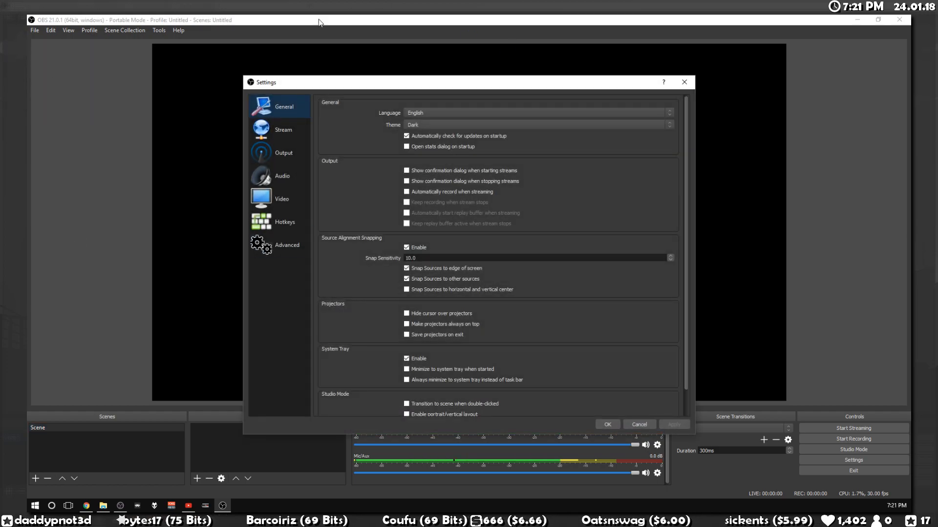
mouse_move(644, 94)
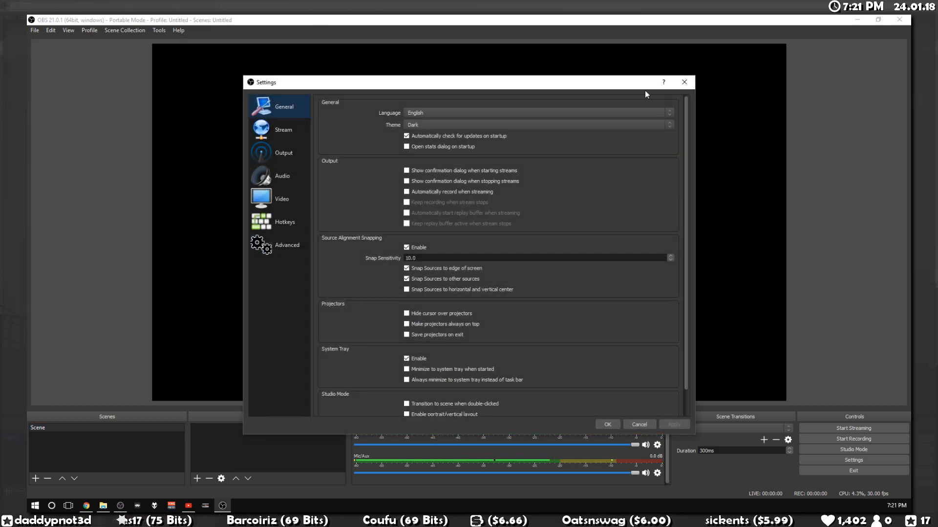
mouse_move(704, 285)
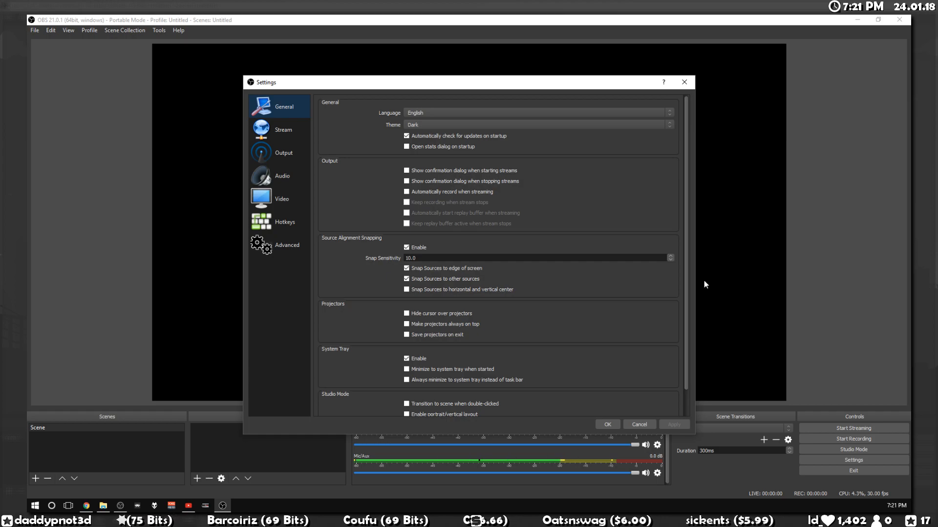
mouse_move(212, 252)
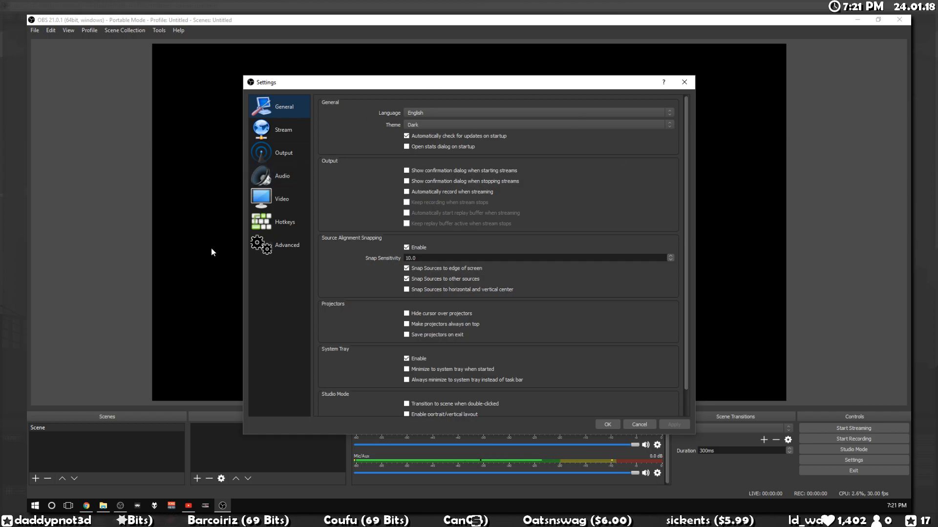
mouse_move(748, 268)
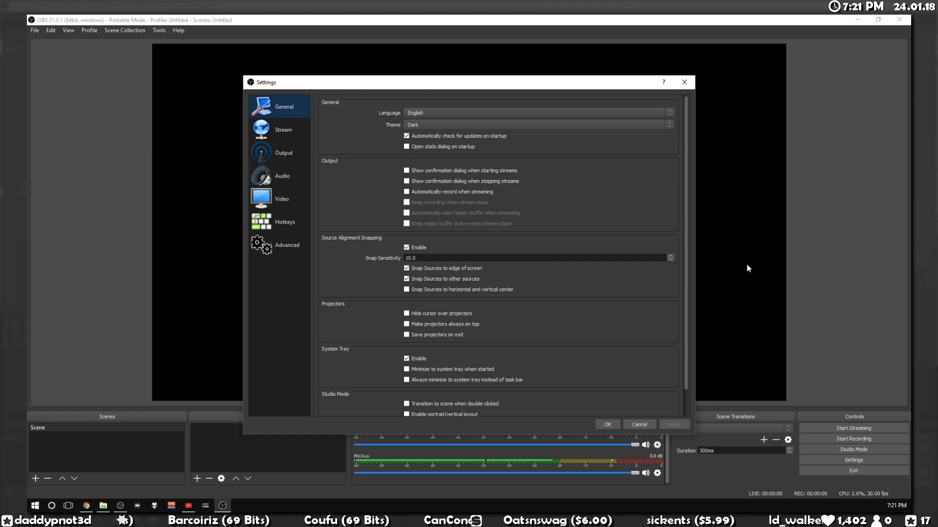
mouse_move(218, 253)
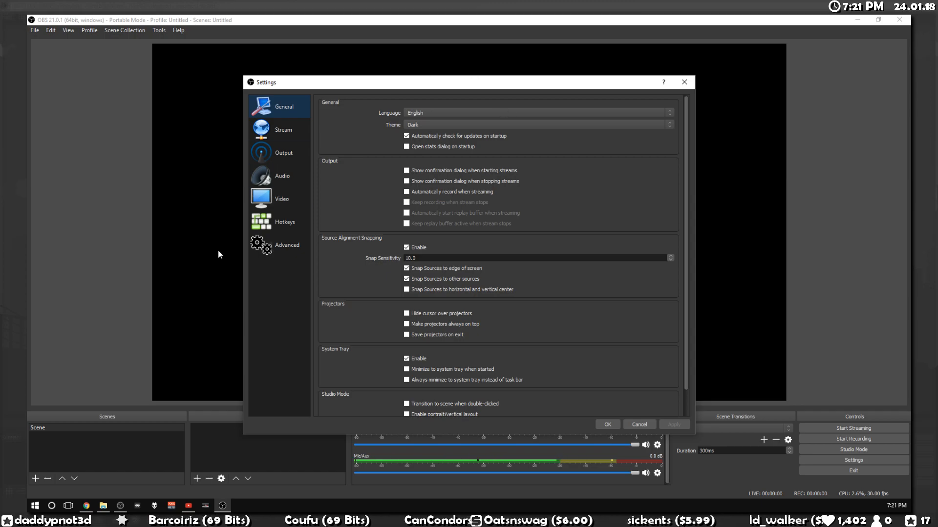
mouse_move(294, 374)
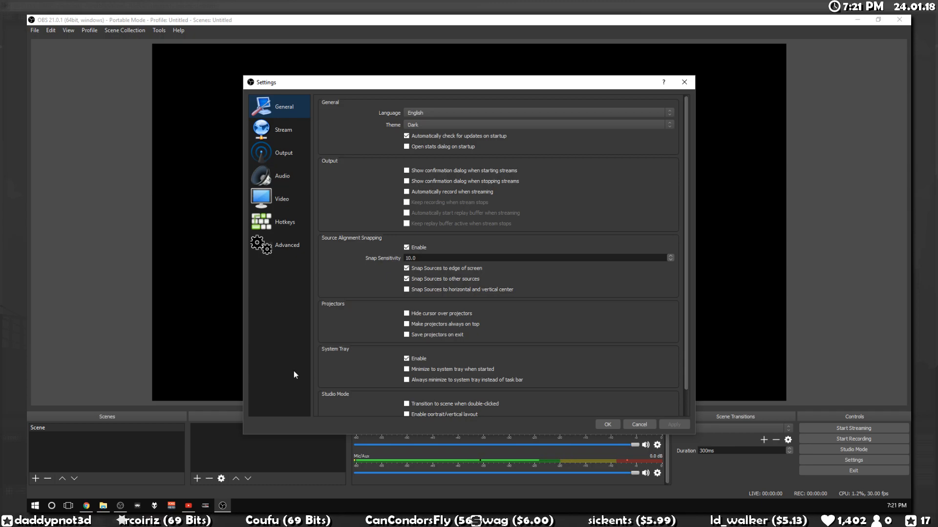
mouse_move(239, 272)
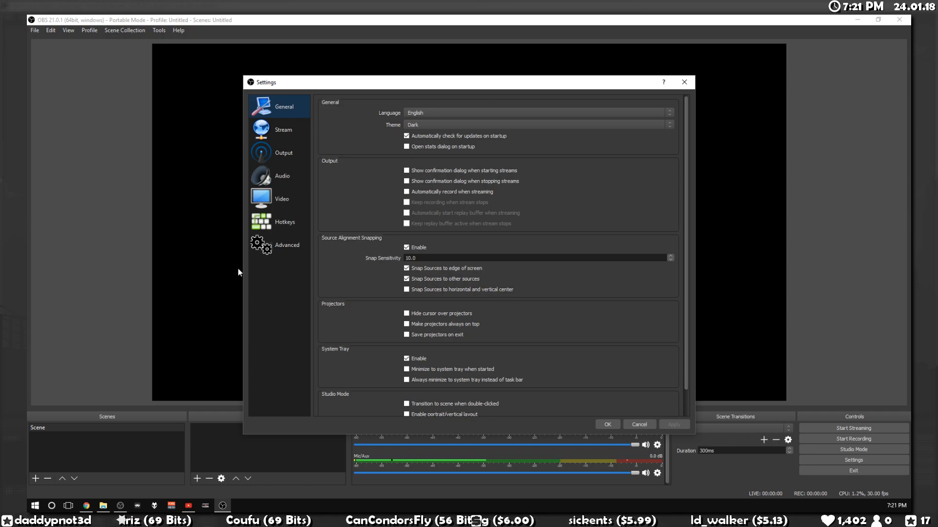
mouse_move(281, 199)
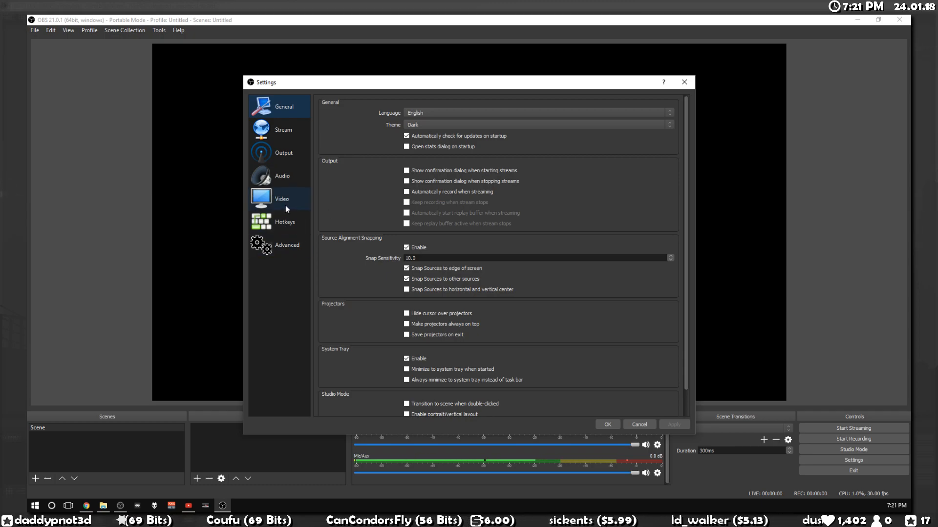
Set video to 1920x1080 base, 1280x720 output resolution, and 30 FPS.
left_click(282, 198)
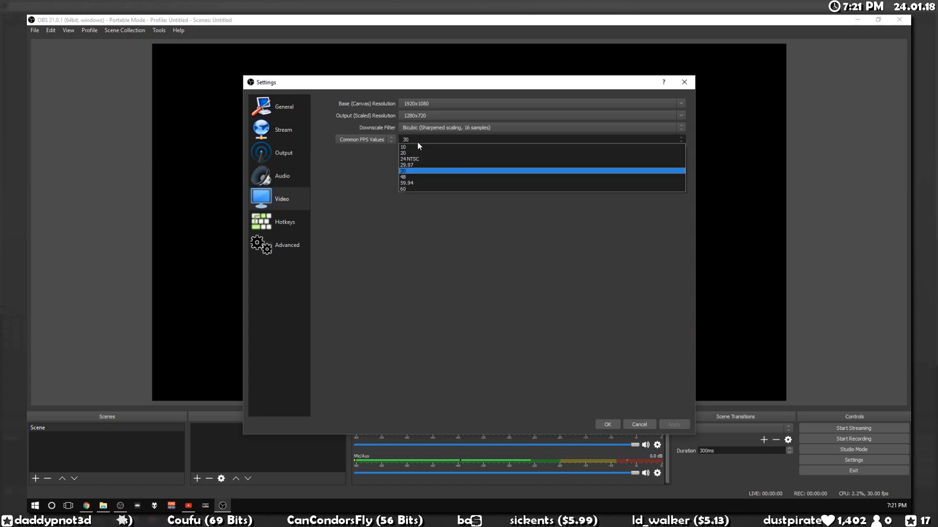
mouse_move(410, 184)
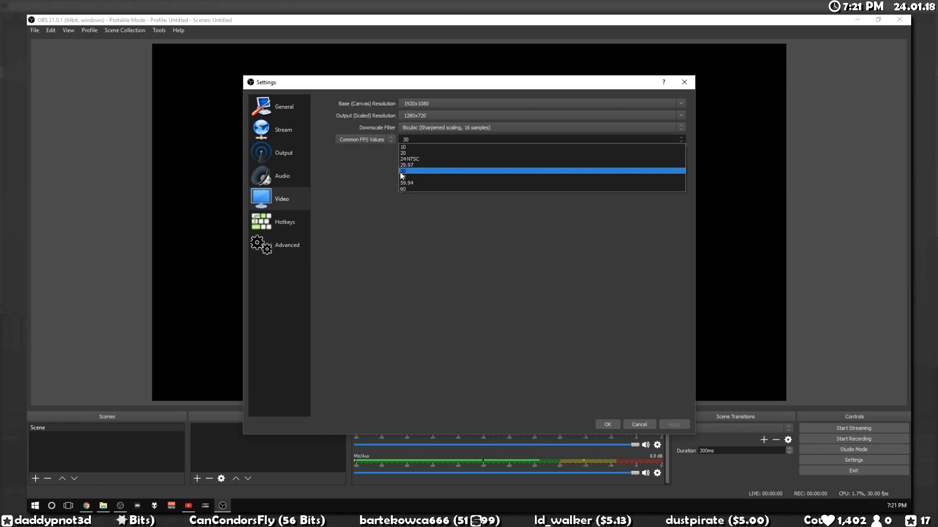
left_click(404, 171)
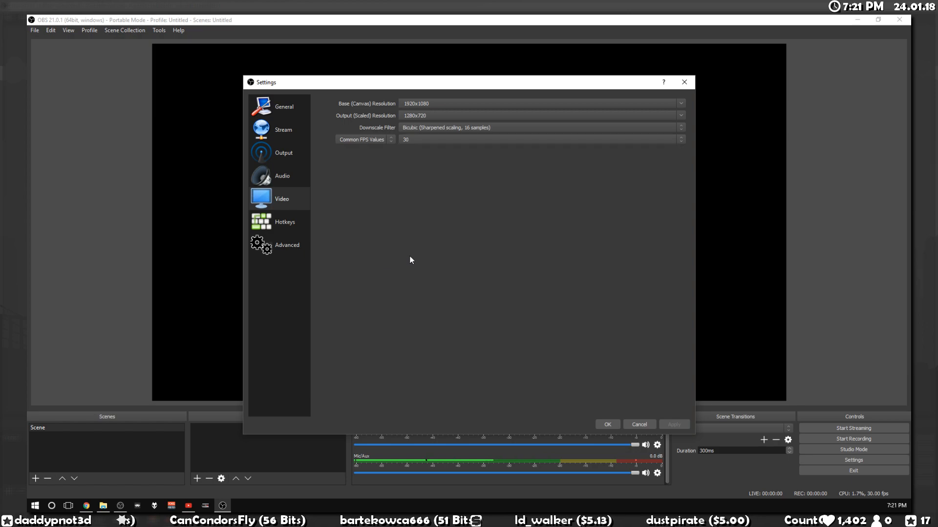
mouse_move(413, 133)
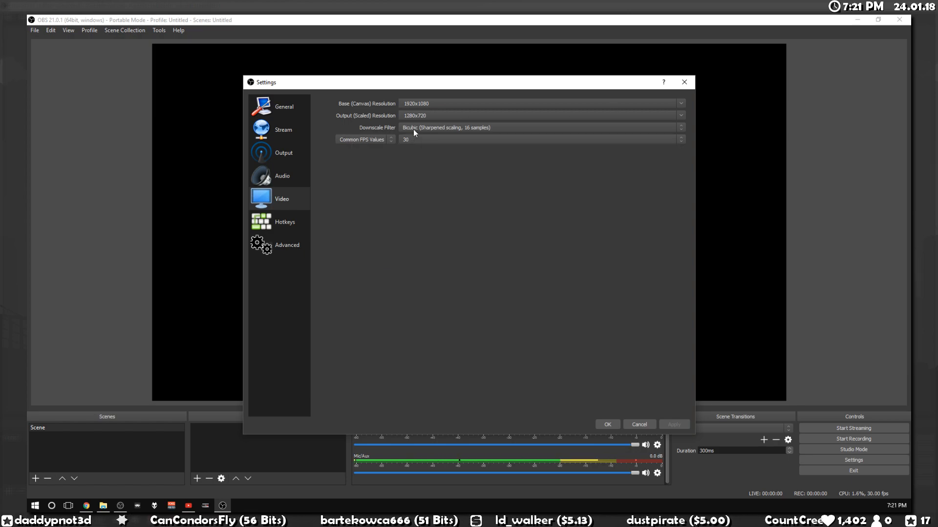
mouse_move(399, 106)
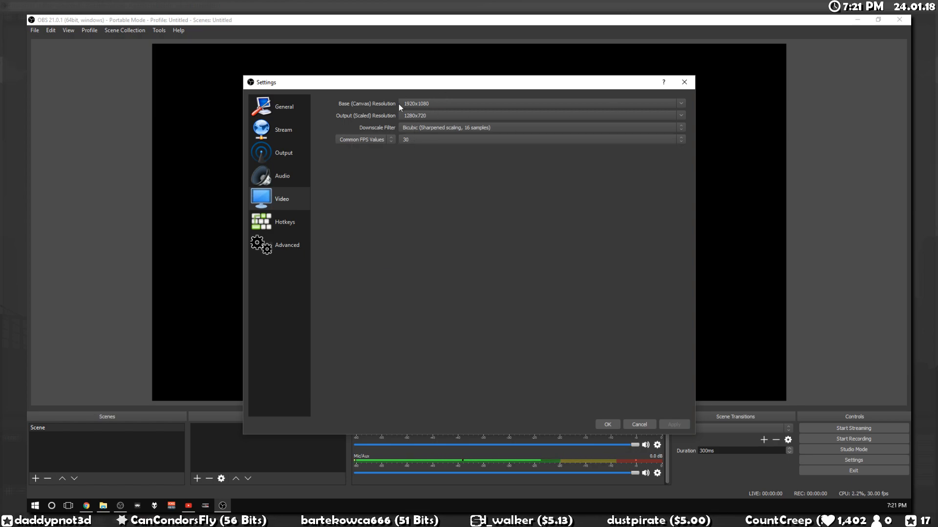
left_click(678, 104)
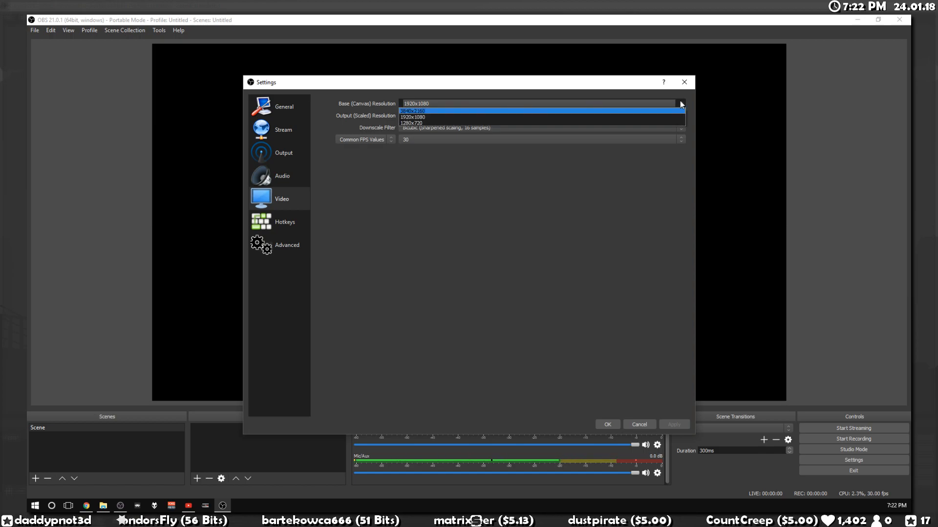
left_click(411, 123)
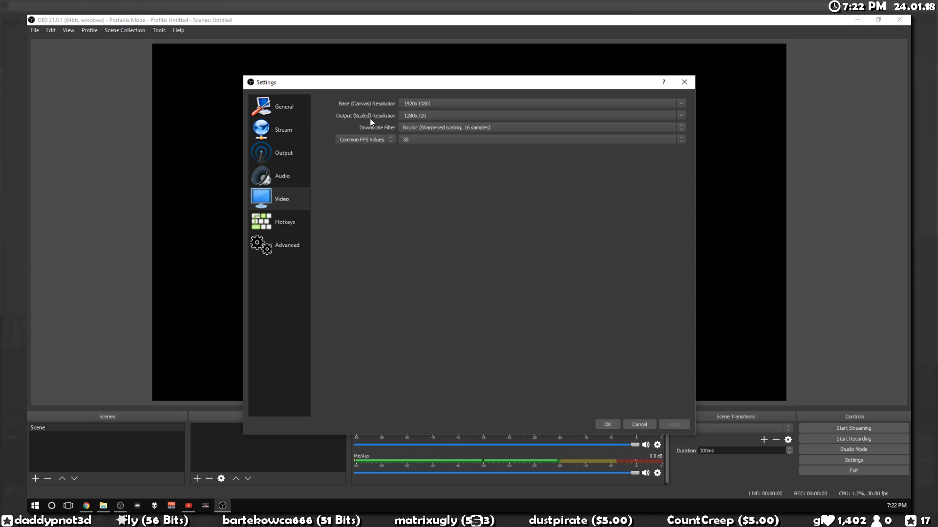
mouse_move(679, 120)
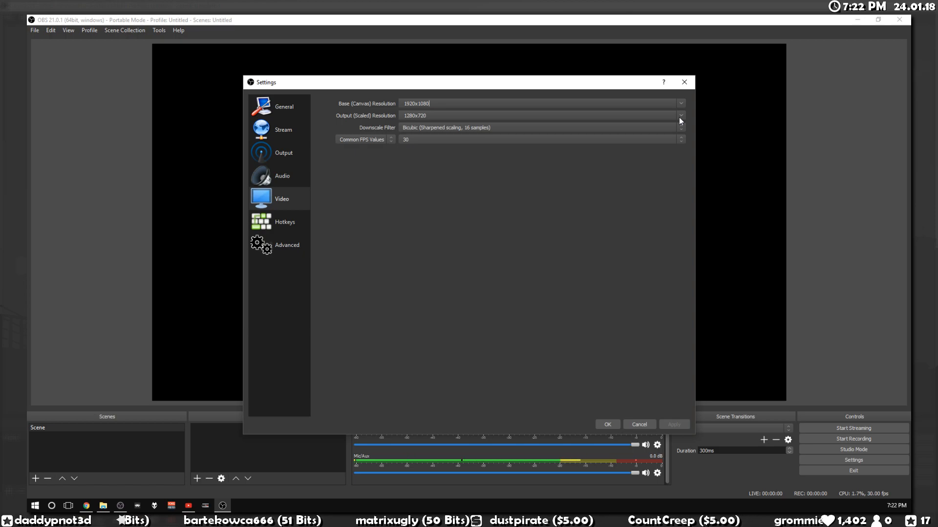
left_click(679, 116)
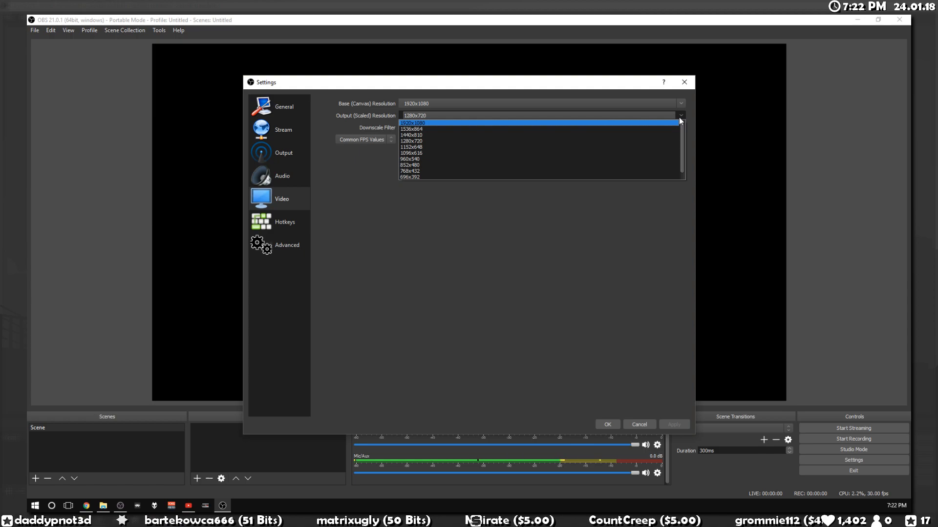
mouse_move(682, 119)
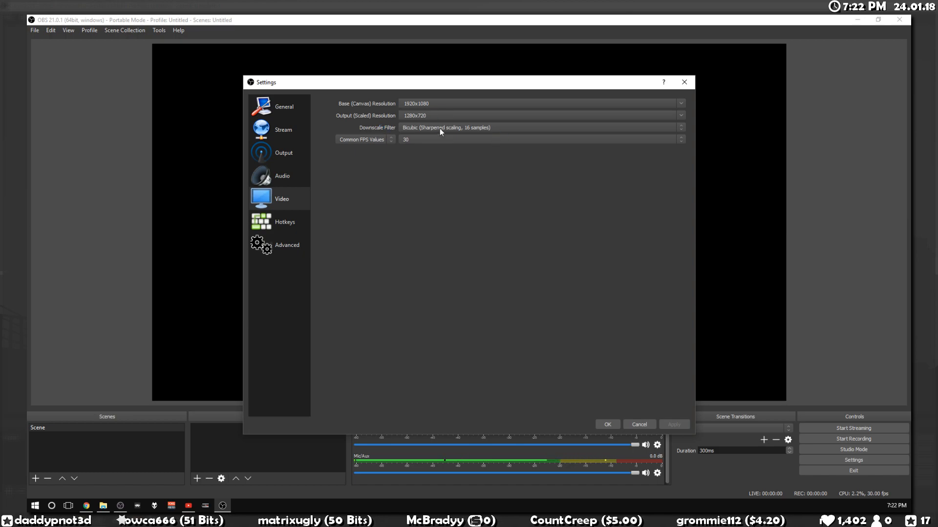
mouse_move(435, 131)
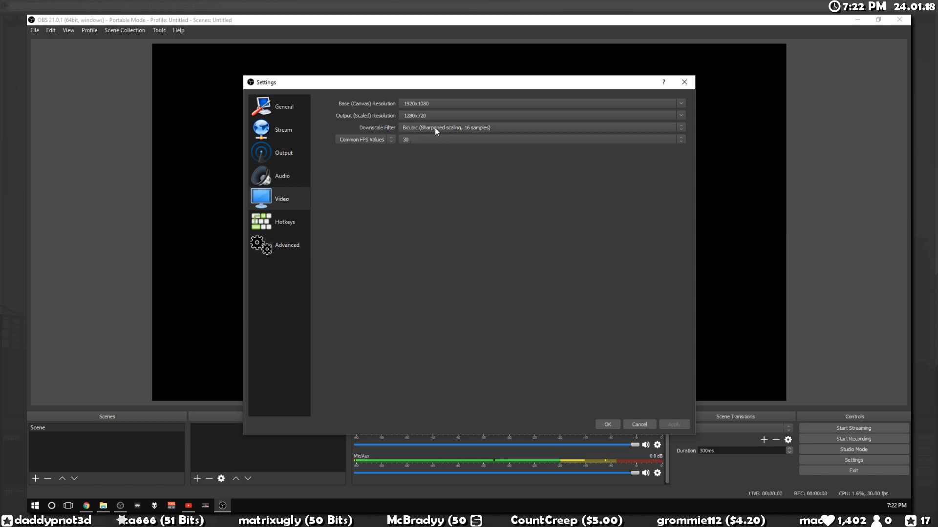
mouse_move(311, 171)
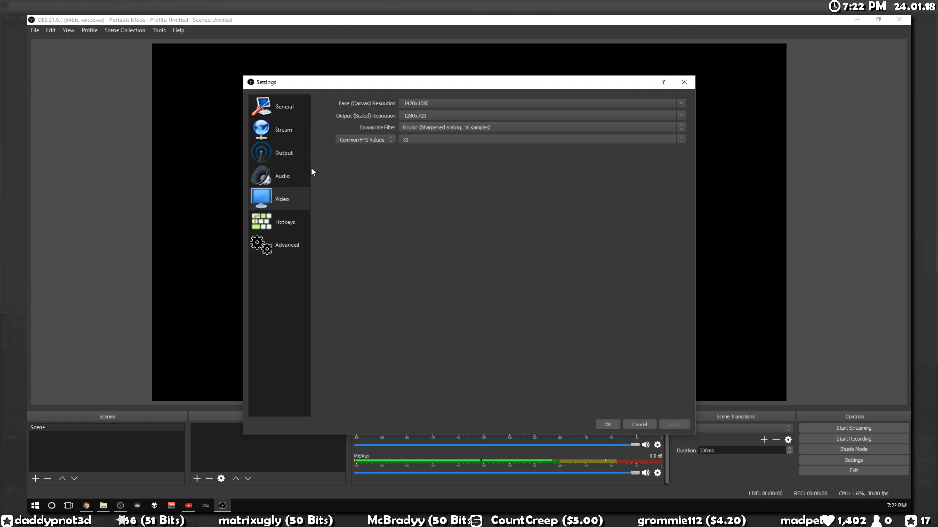
mouse_move(367, 177)
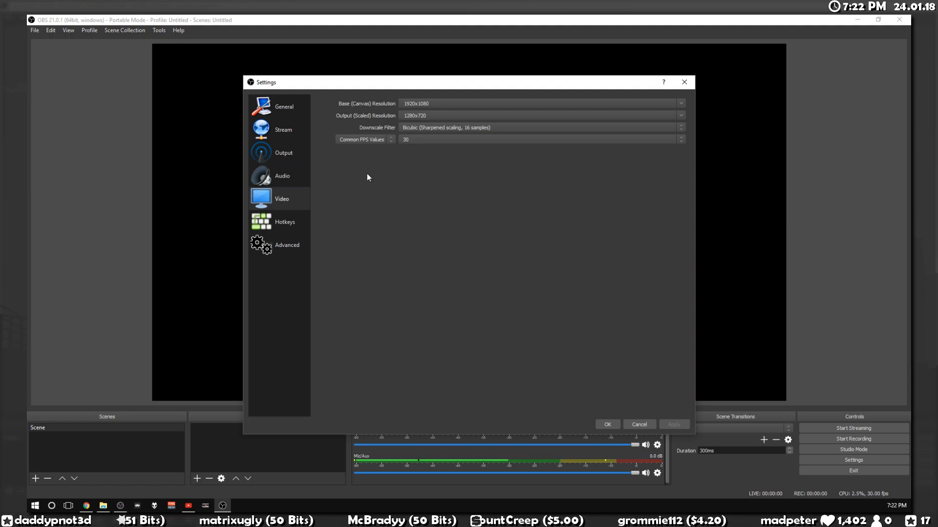
mouse_move(425, 212)
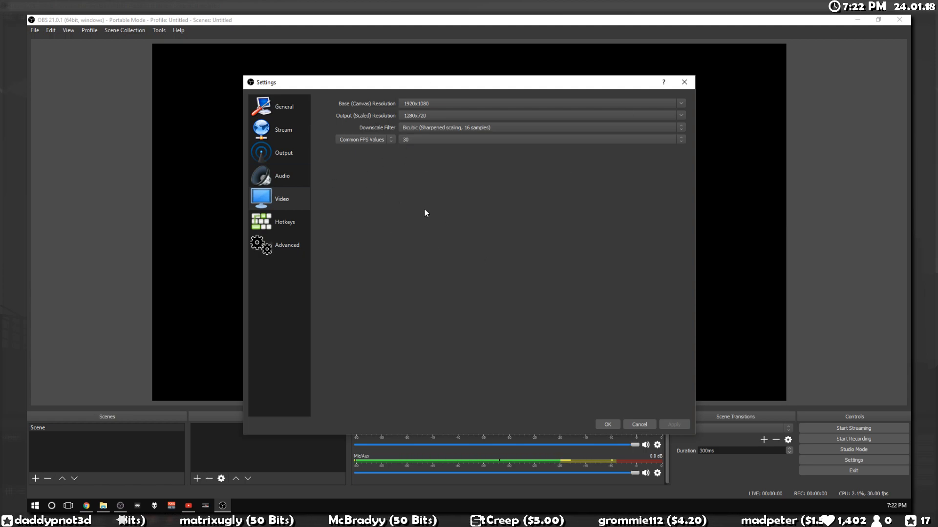
Switch Output to Advanced mode with the x264 CPU usage preset set to superfast.
left_click(282, 152)
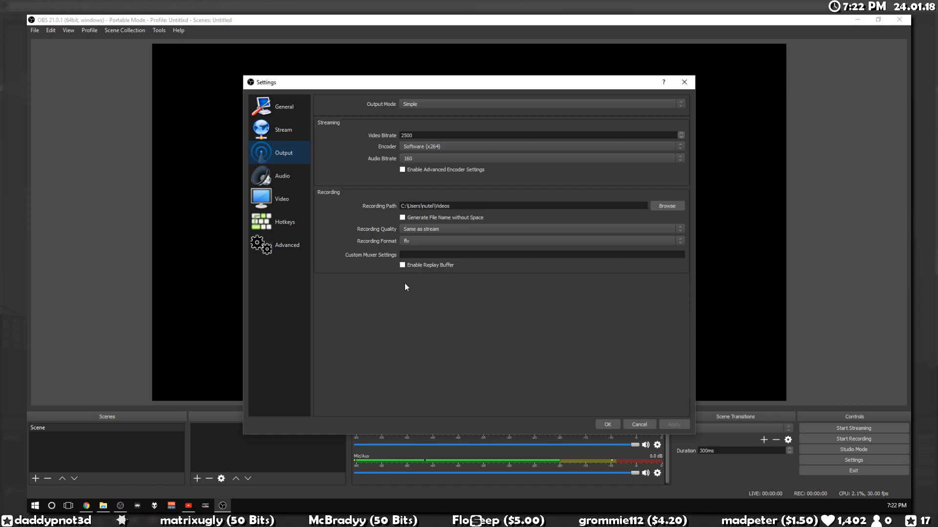
mouse_move(419, 110)
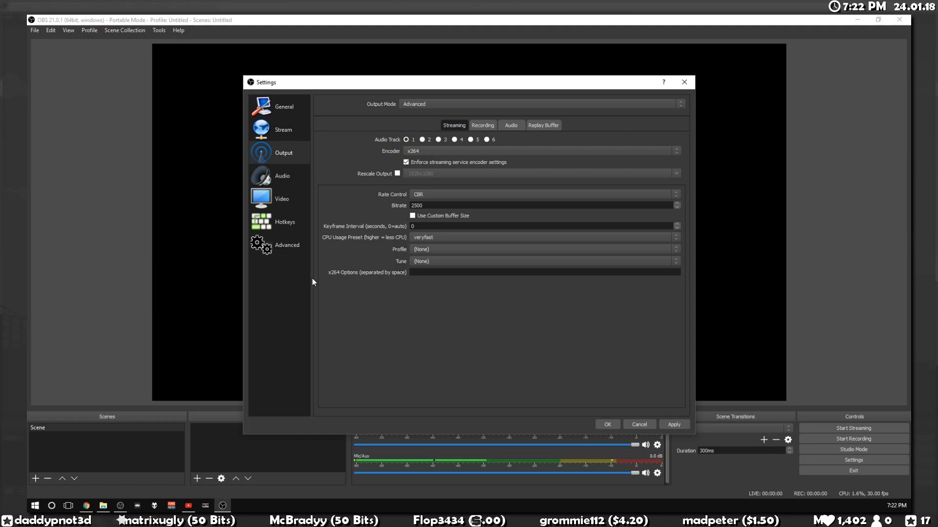
mouse_move(351, 123)
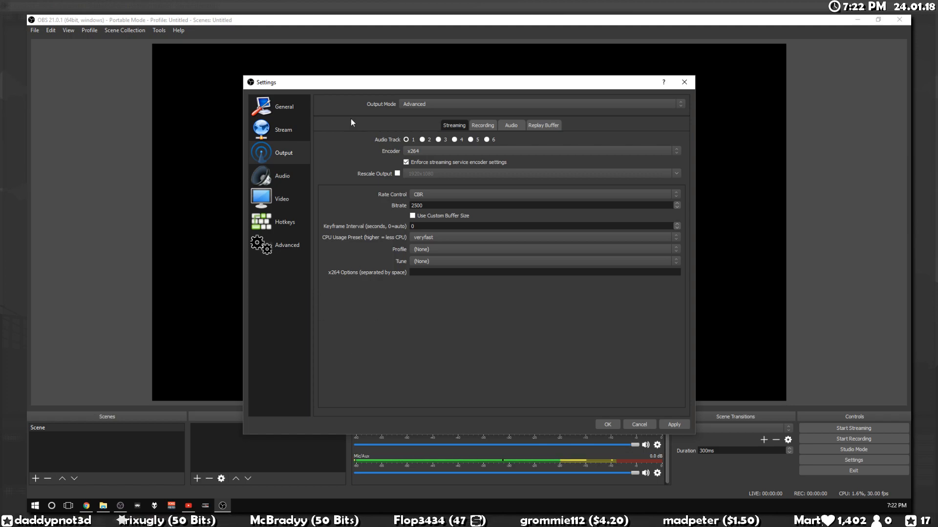
mouse_move(325, 245)
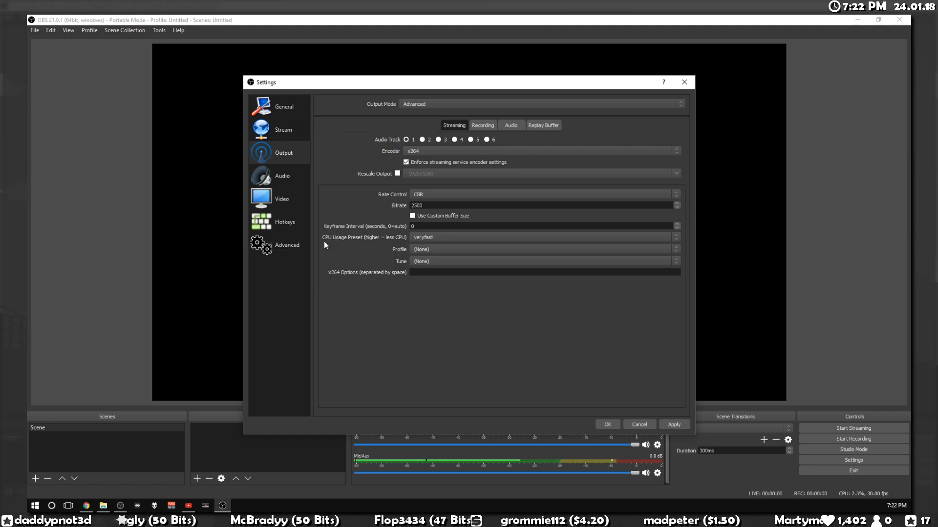
mouse_move(401, 246)
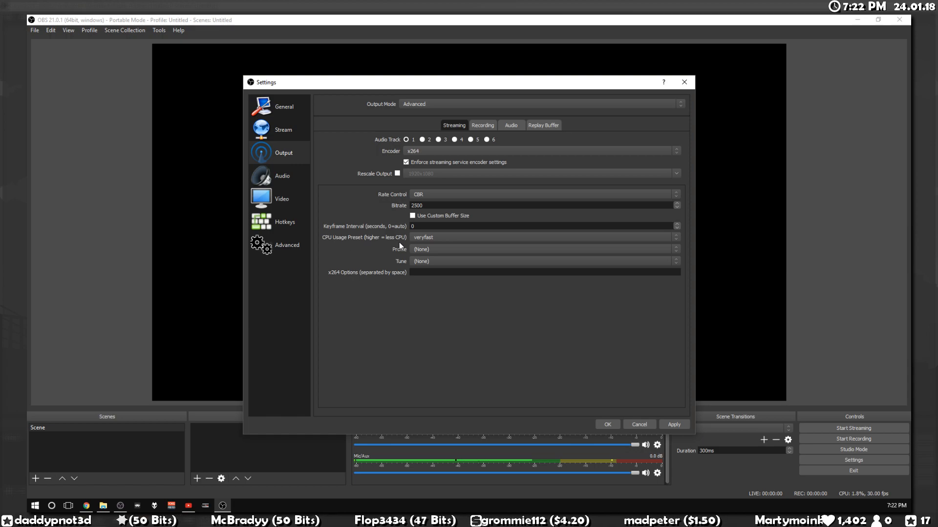
mouse_move(438, 243)
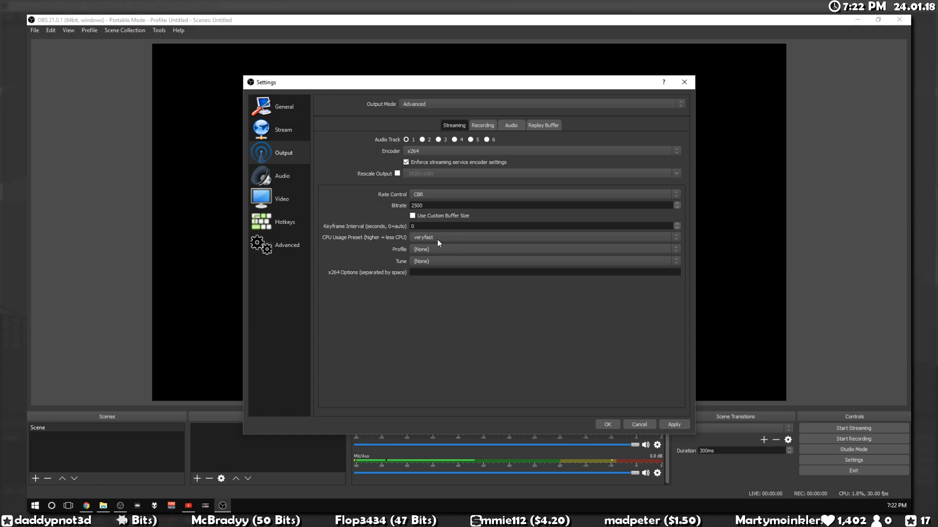
left_click(543, 236)
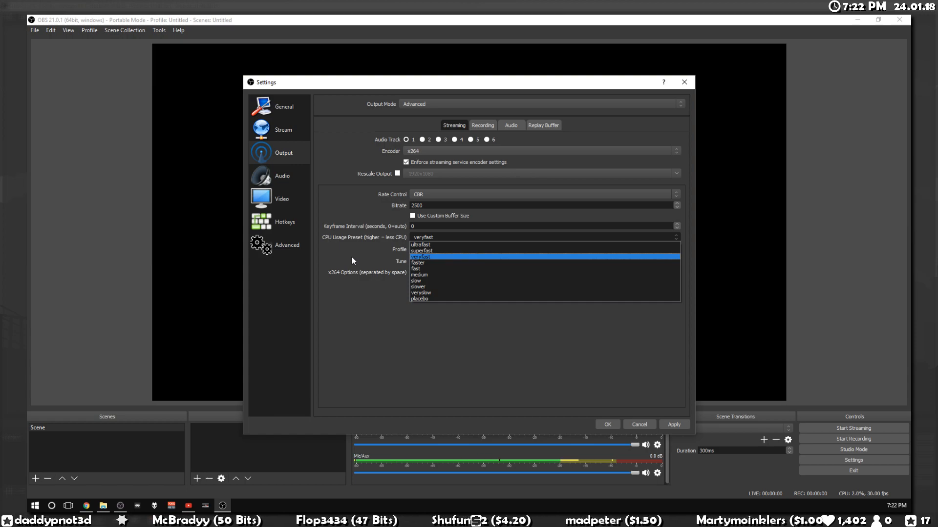
mouse_move(362, 267)
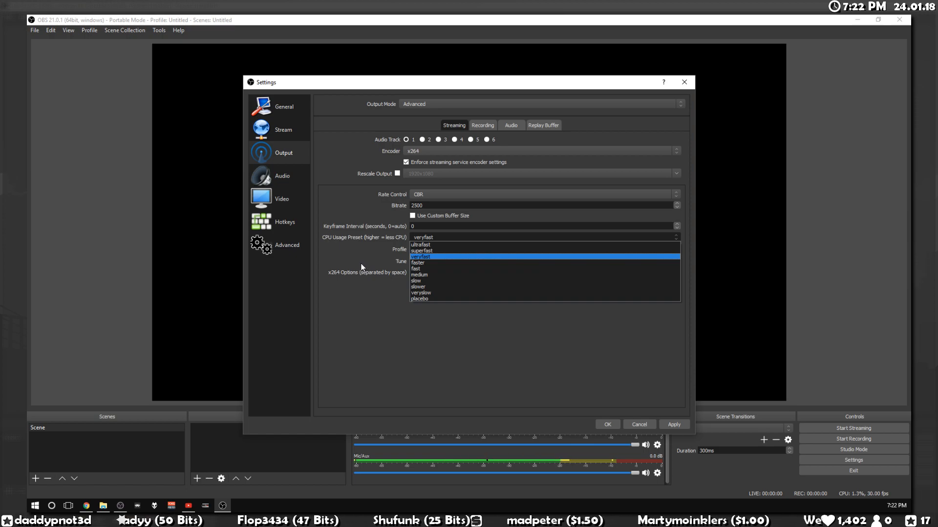
mouse_move(352, 274)
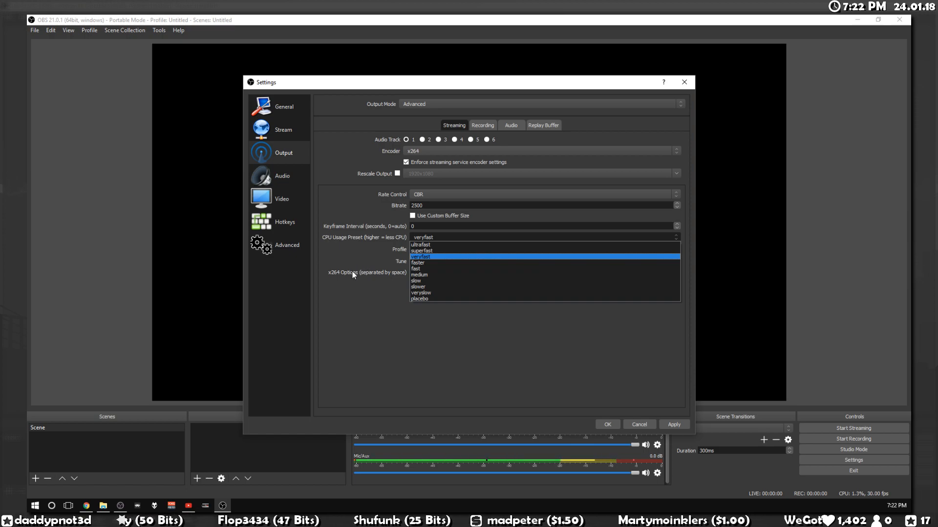
mouse_move(411, 264)
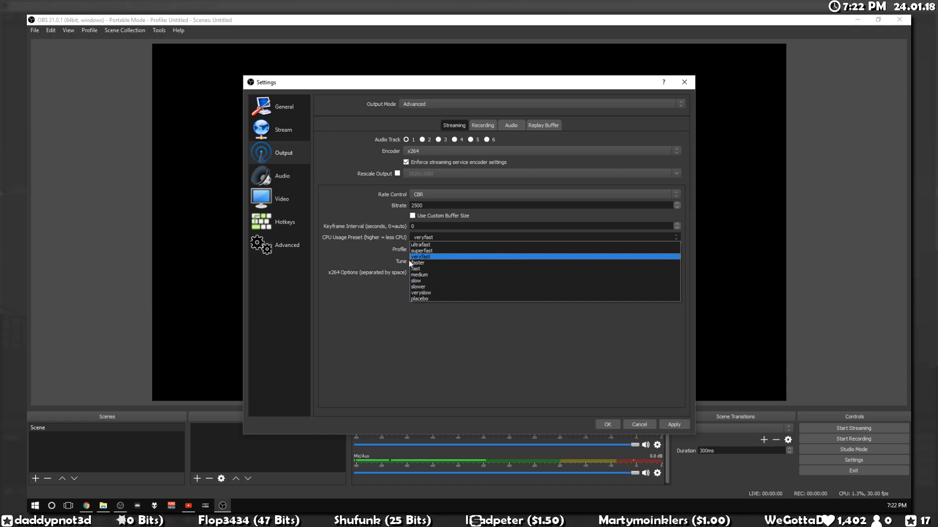
mouse_move(419, 252)
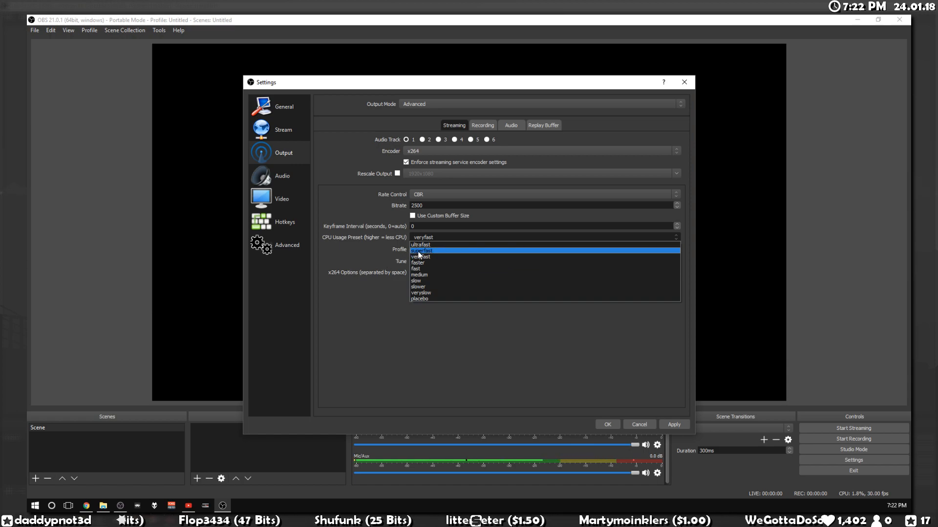
left_click(421, 256)
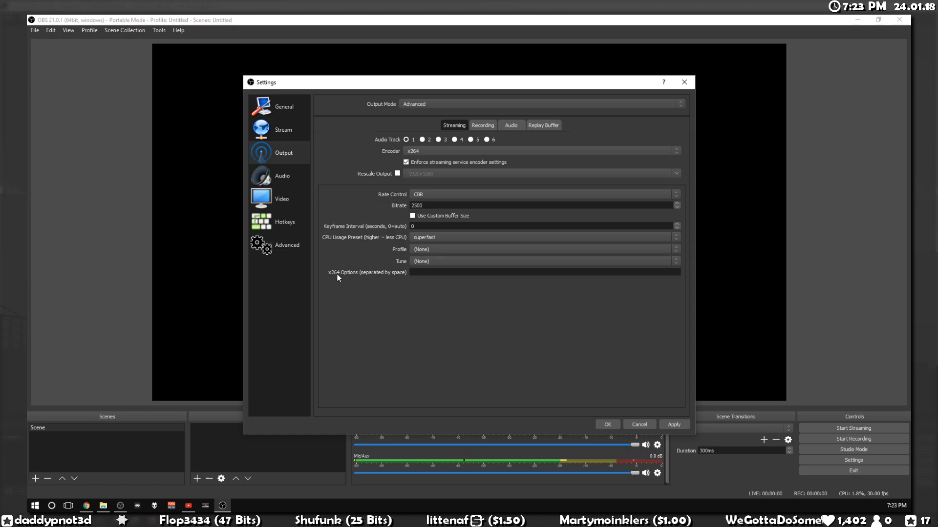
mouse_move(313, 302)
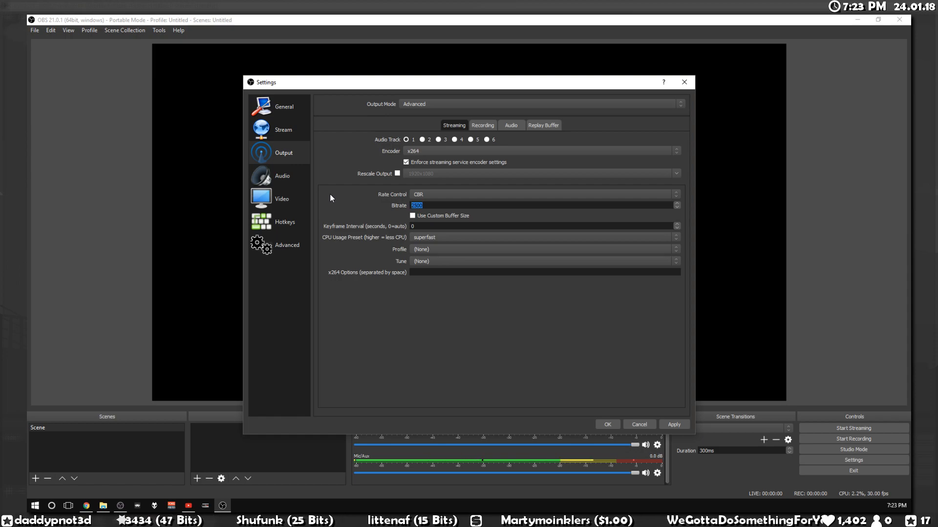
mouse_move(427, 218)
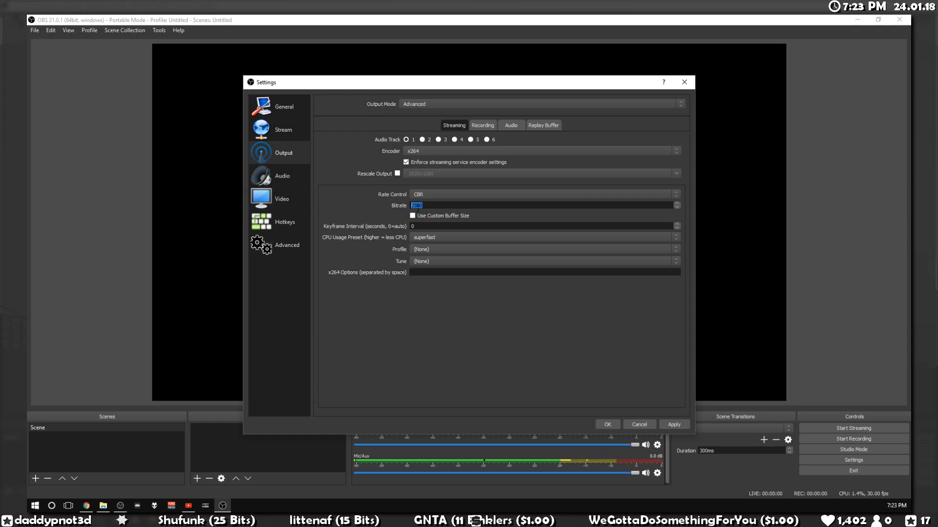
mouse_move(282, 199)
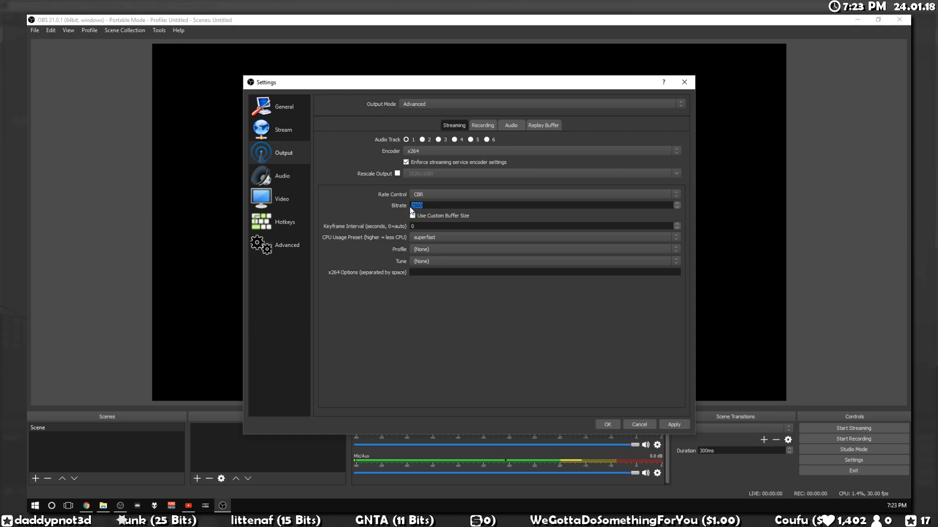
mouse_move(343, 219)
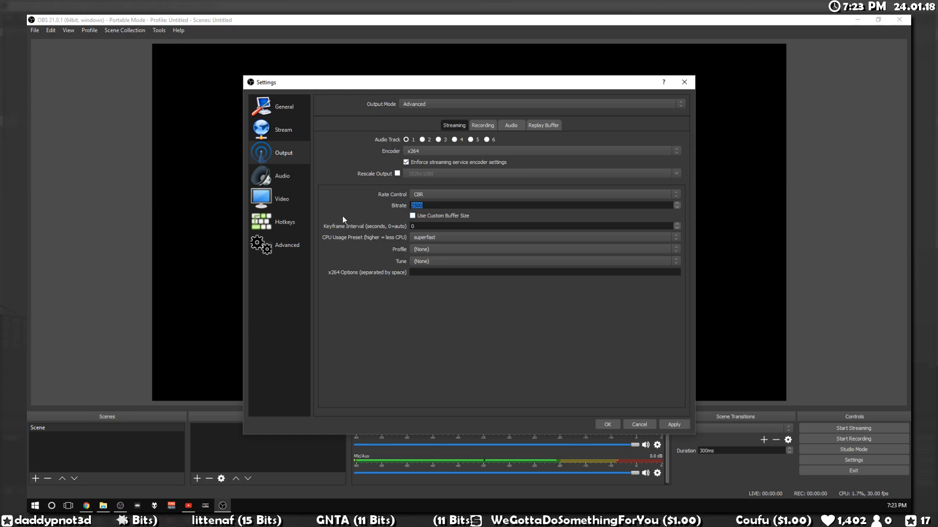
mouse_move(308, 316)
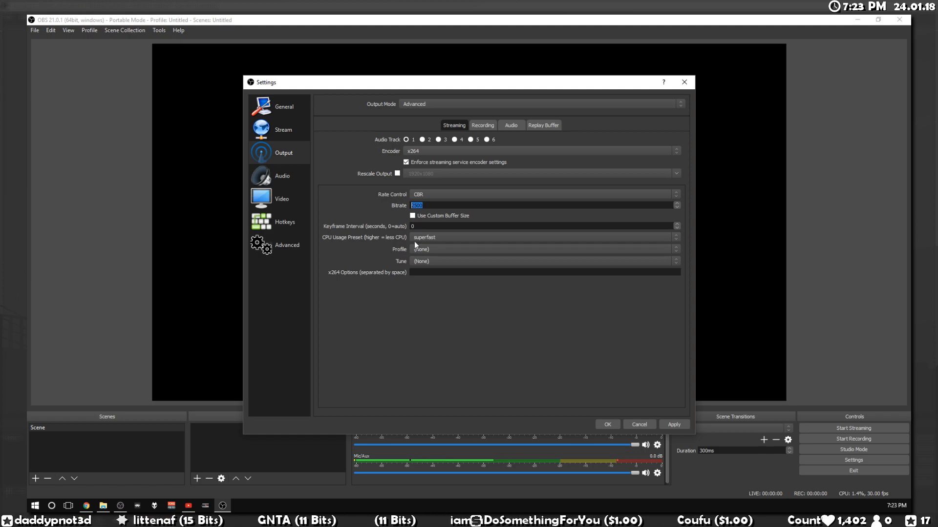
mouse_move(422, 361)
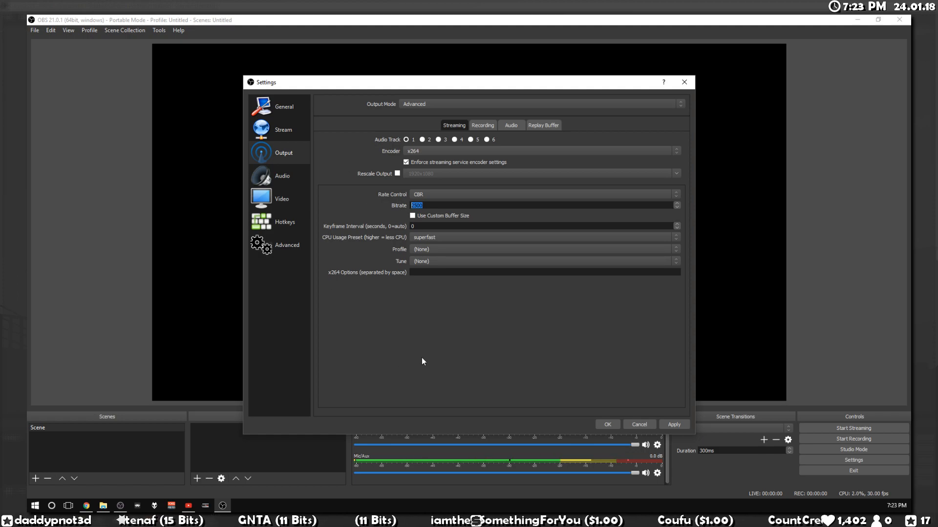
mouse_move(319, 354)
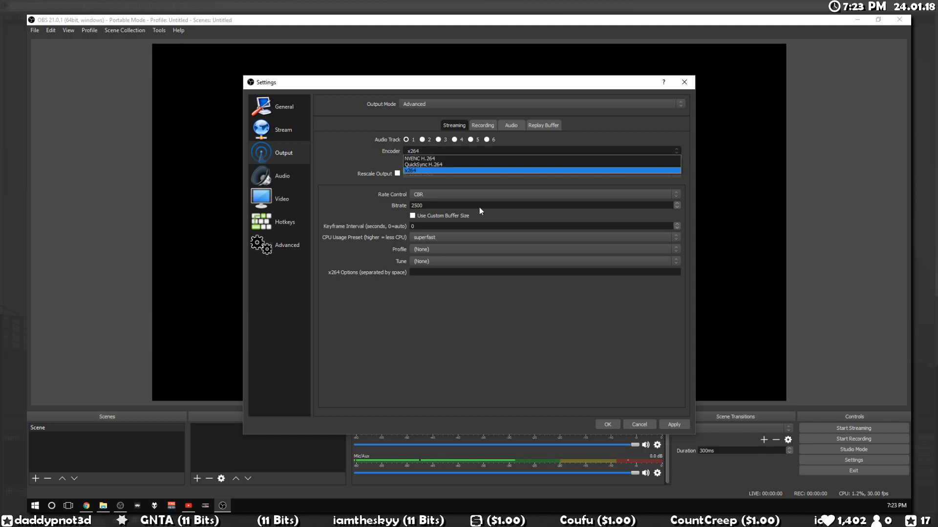
mouse_move(420, 158)
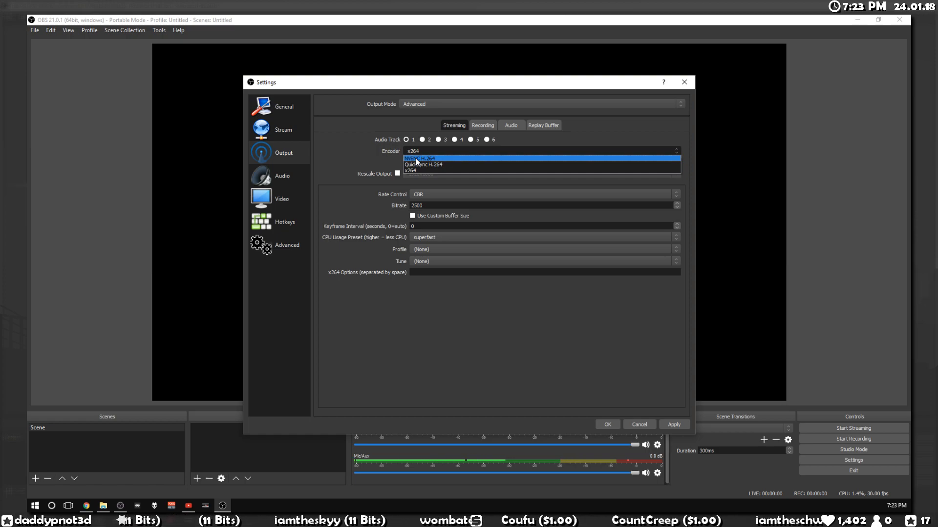
Replace x264 with NVENC H.264 as the streaming encoder.
left_click(420, 157)
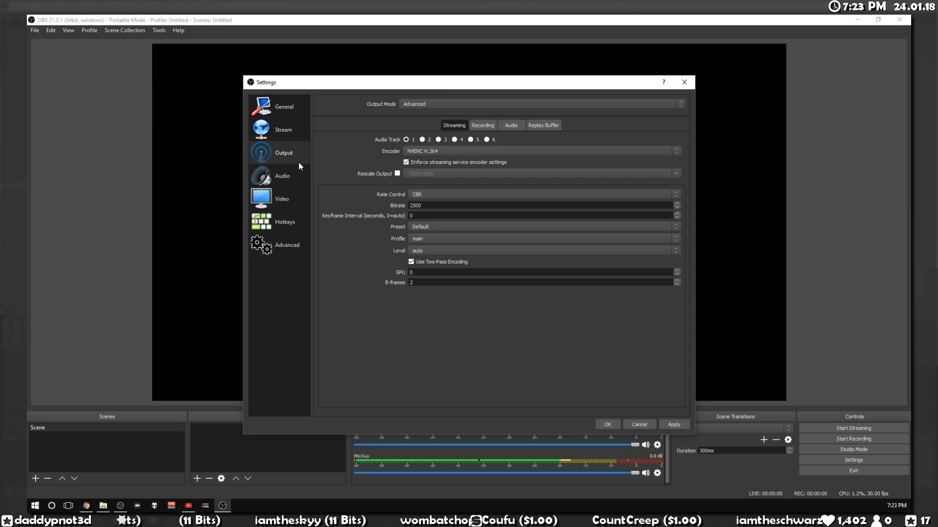
mouse_move(329, 235)
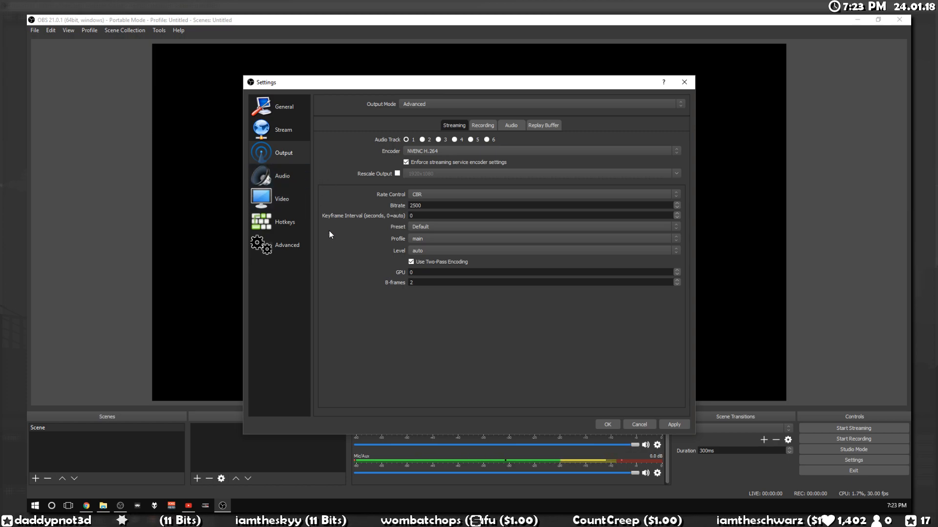
mouse_move(332, 237)
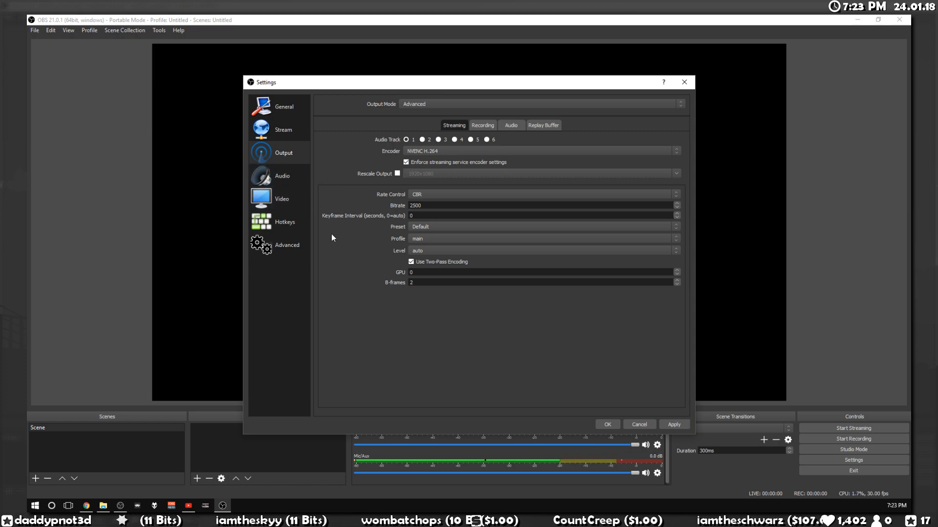
mouse_move(334, 243)
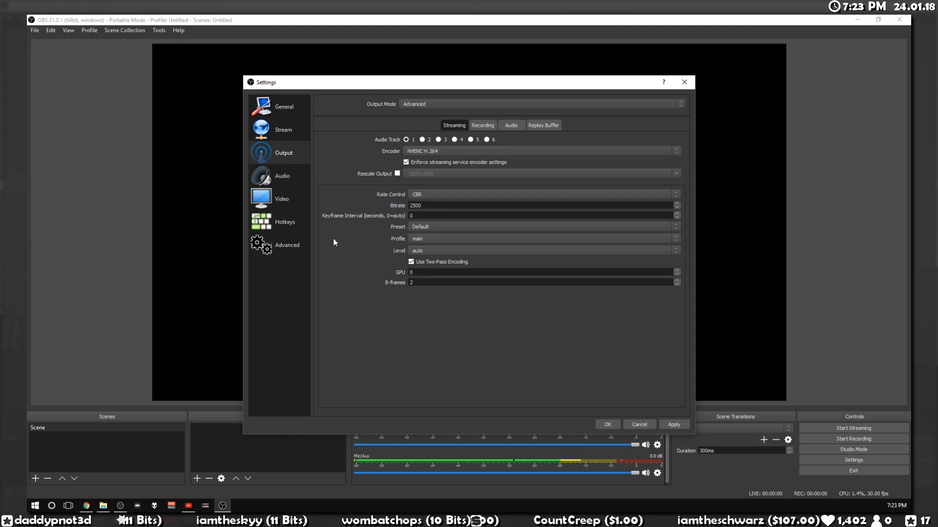
mouse_move(359, 171)
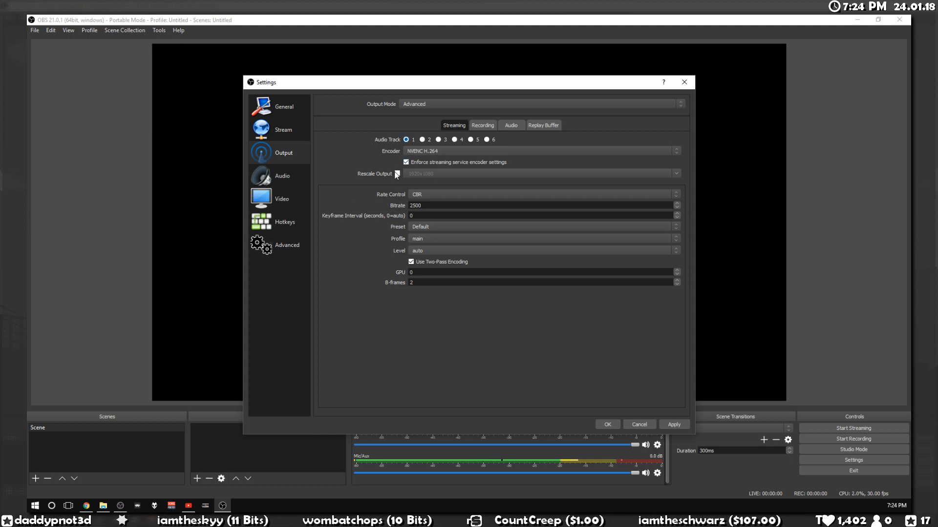
mouse_move(335, 173)
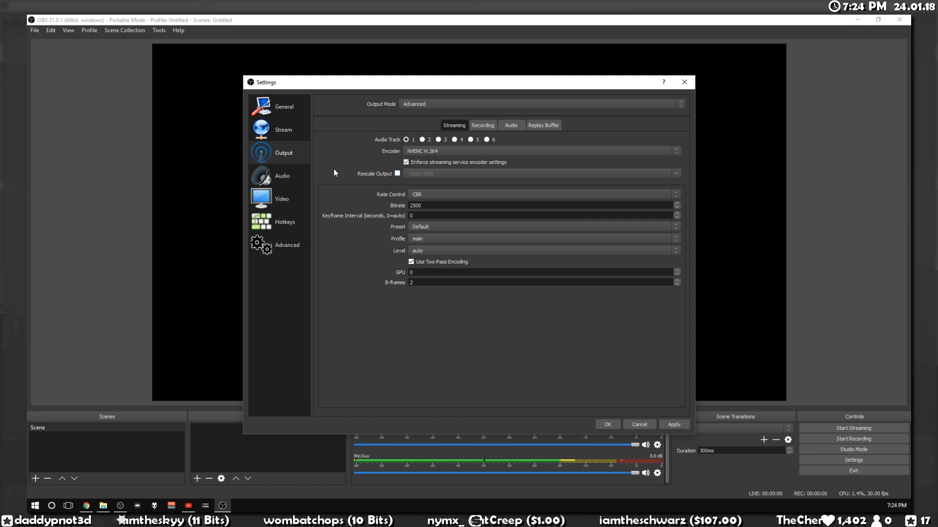
mouse_move(372, 183)
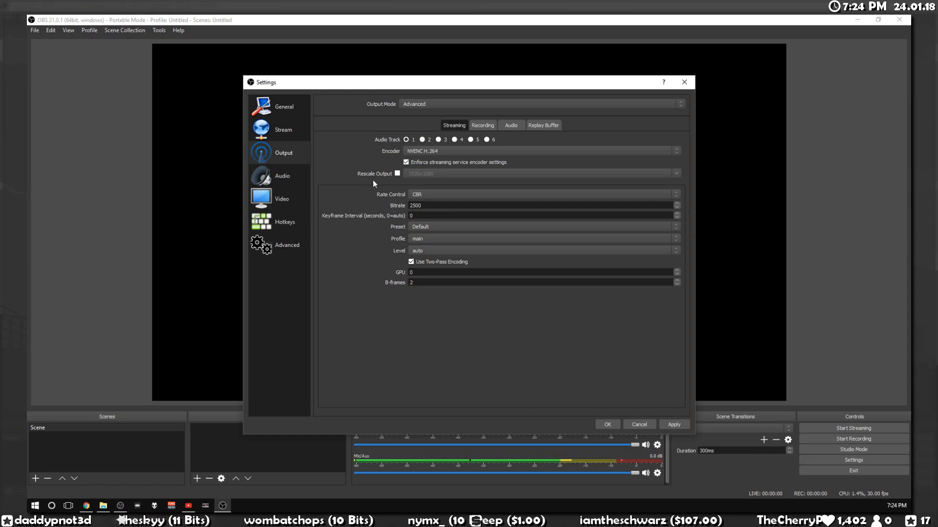
mouse_move(373, 142)
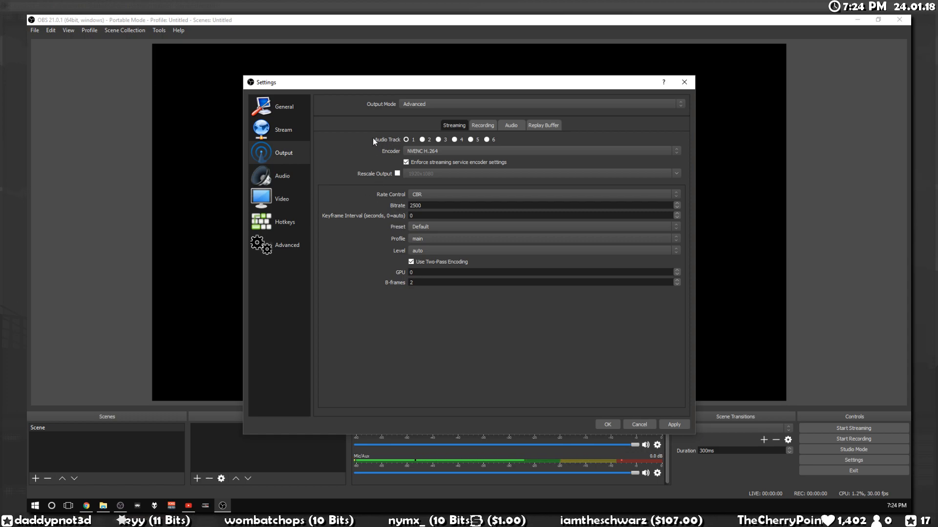
mouse_move(332, 172)
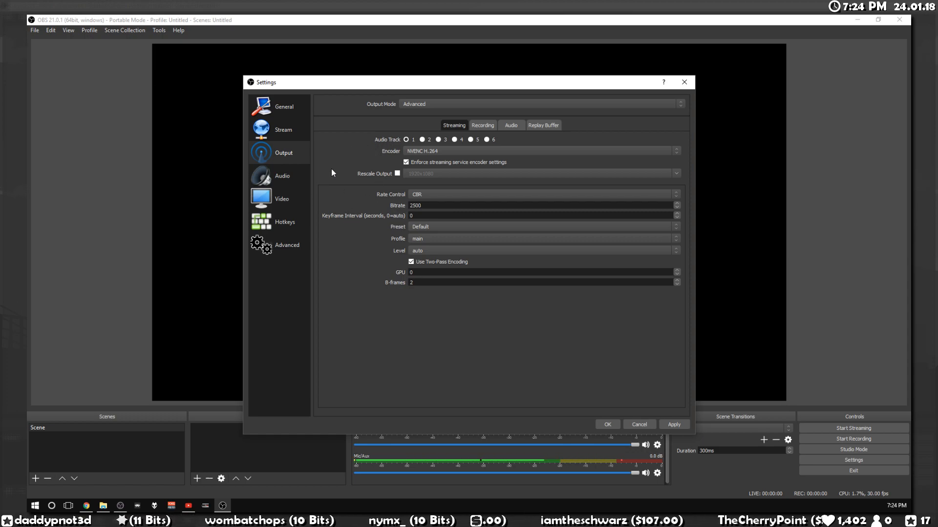
mouse_move(333, 205)
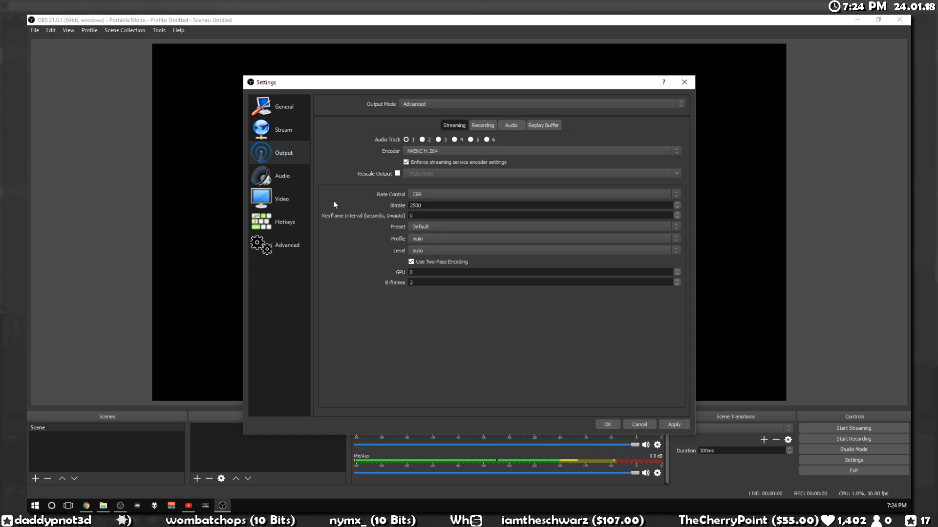
mouse_move(333, 214)
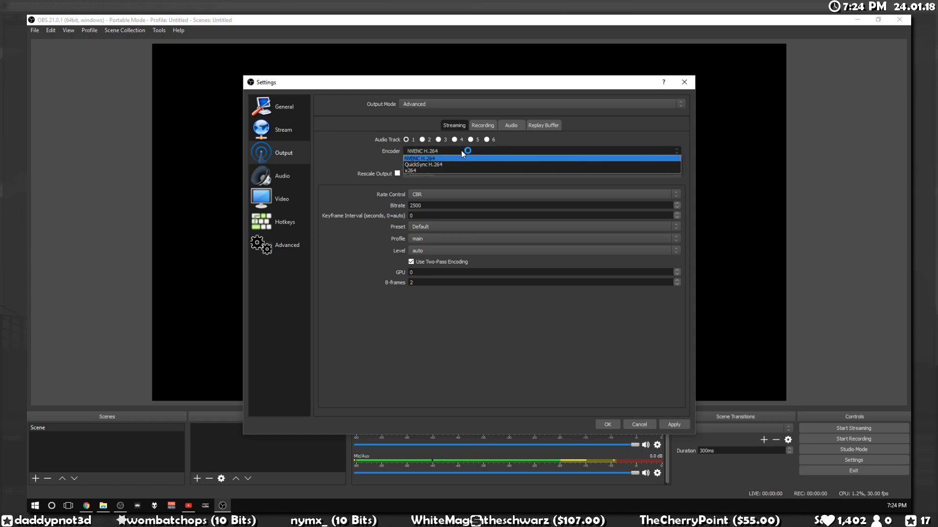
Keep NVENC H.264, select the bitrate value, and save the settings with OK.
left_click(421, 158)
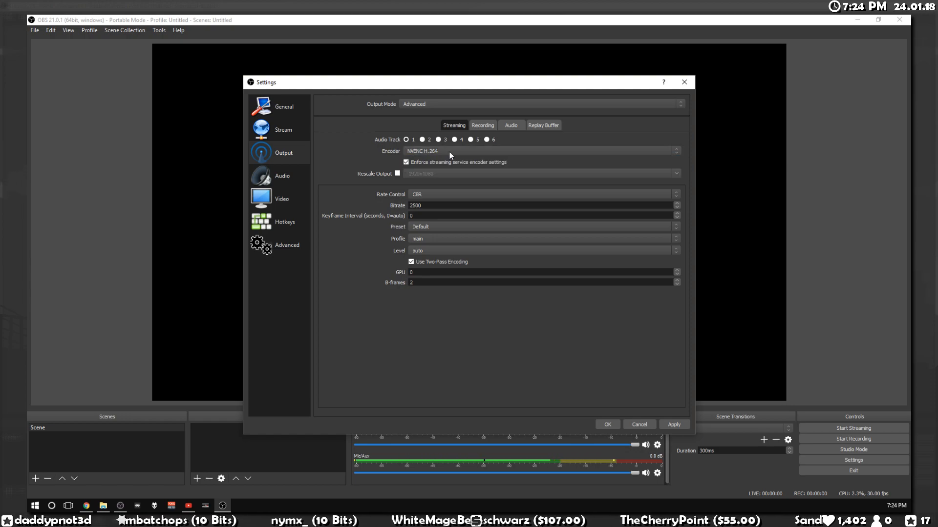
mouse_move(351, 293)
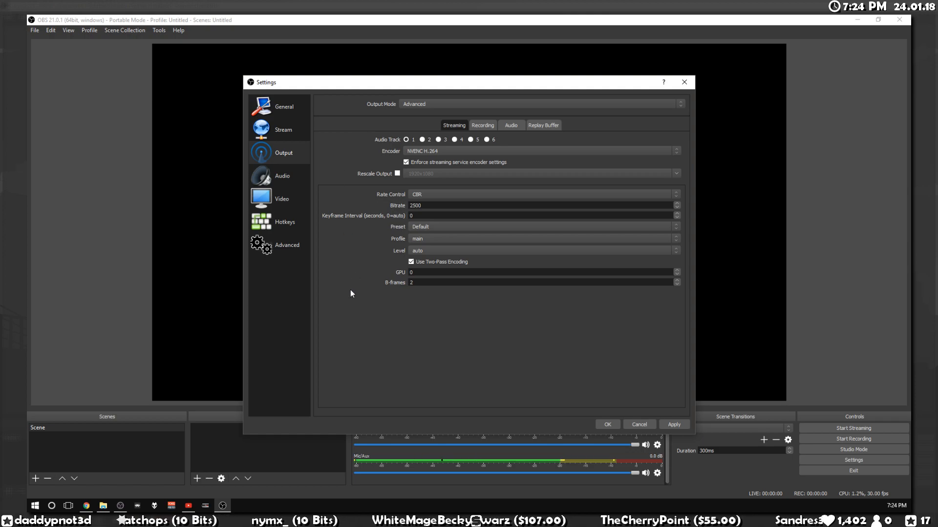
mouse_move(367, 224)
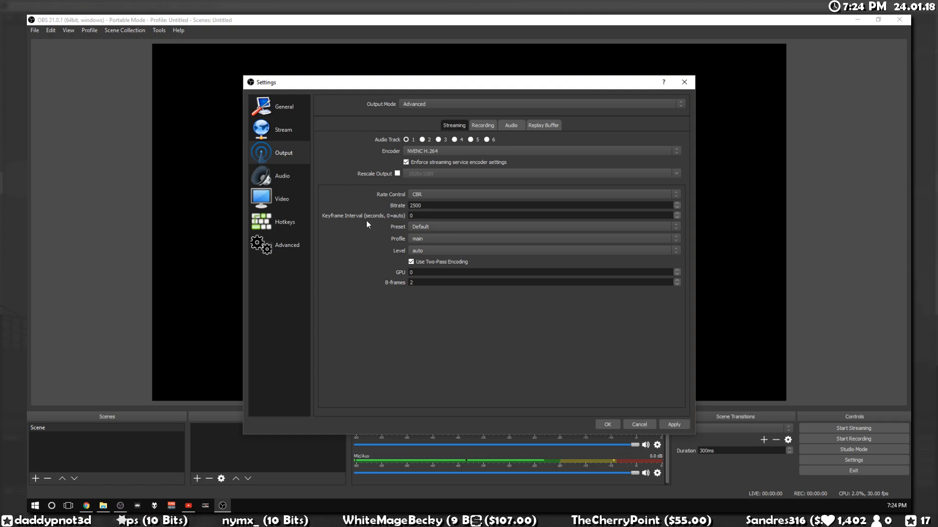
triple_click(415, 205)
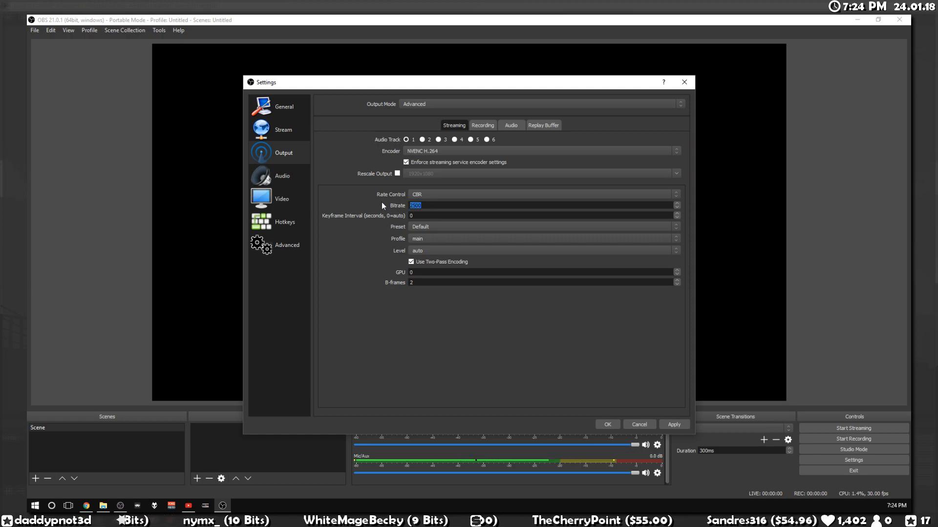
mouse_move(285, 221)
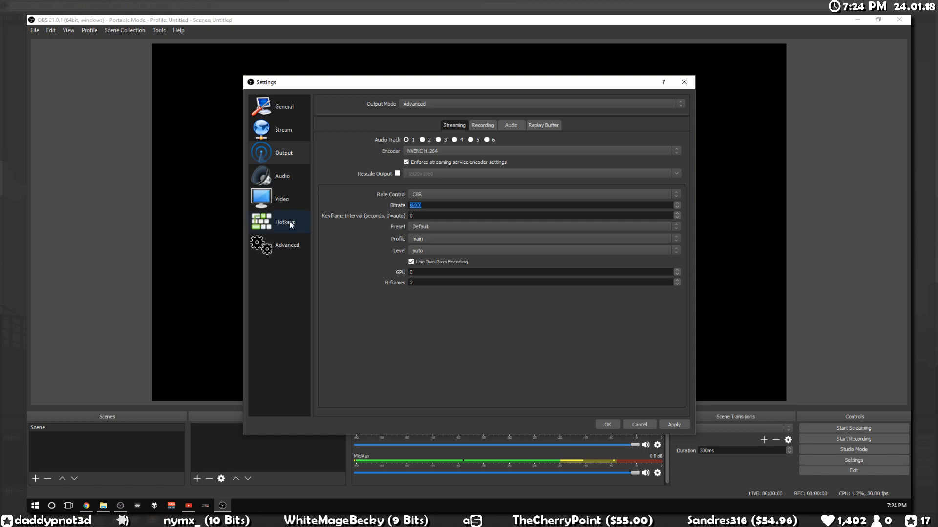
mouse_move(599, 442)
type("4000")
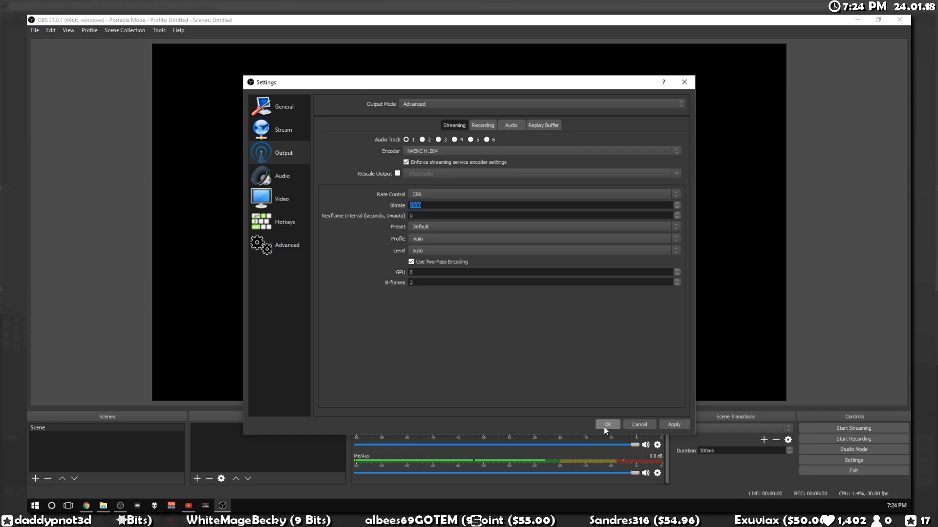
left_click(606, 424)
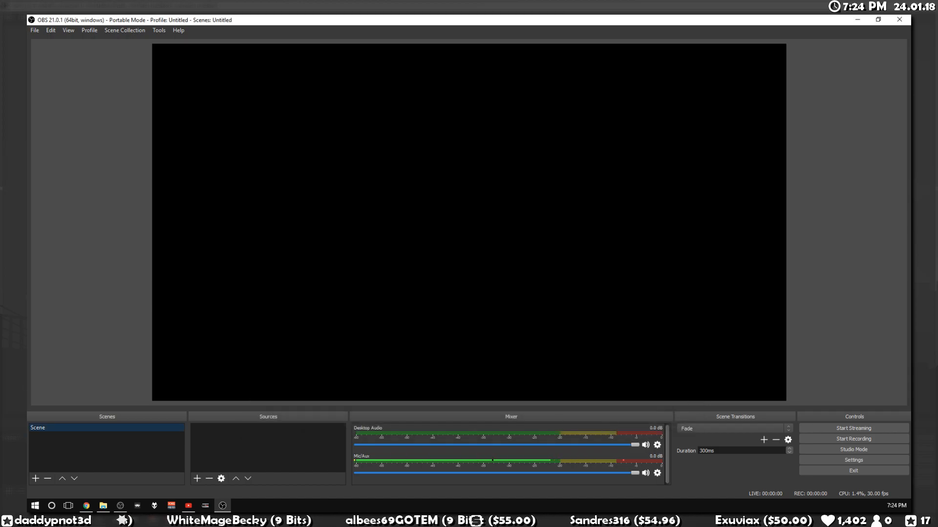